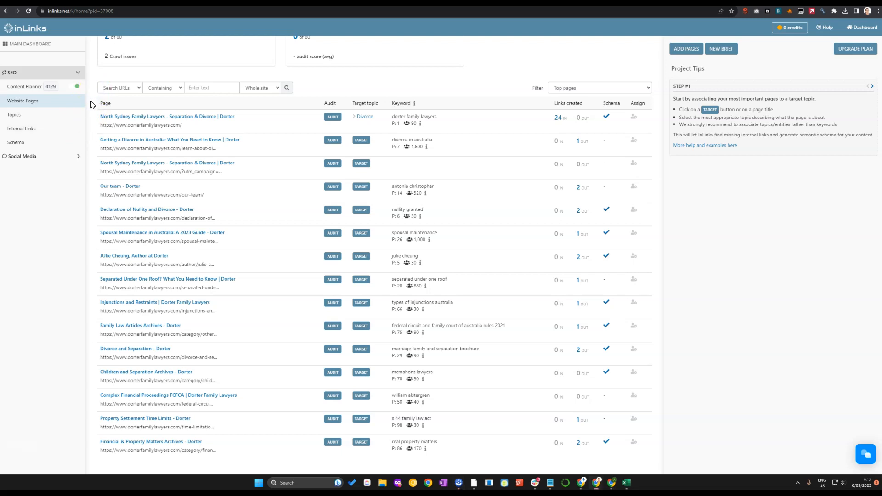
Open the Topics page listing Divorce and Family law as targeted, zooming in and back out
{"action": "scroll", "scroll_direction": "up", "scroll_amount": 3}
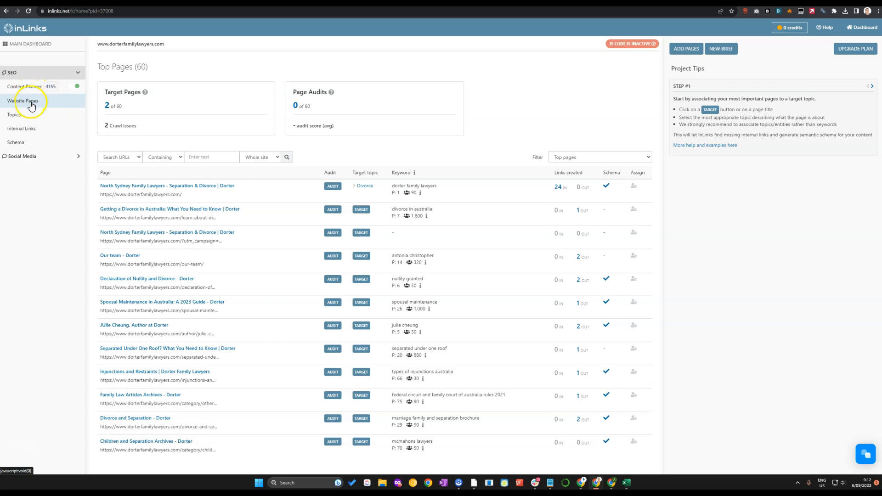
{"action": "mouse_move", "coordinate": [39, 104]}
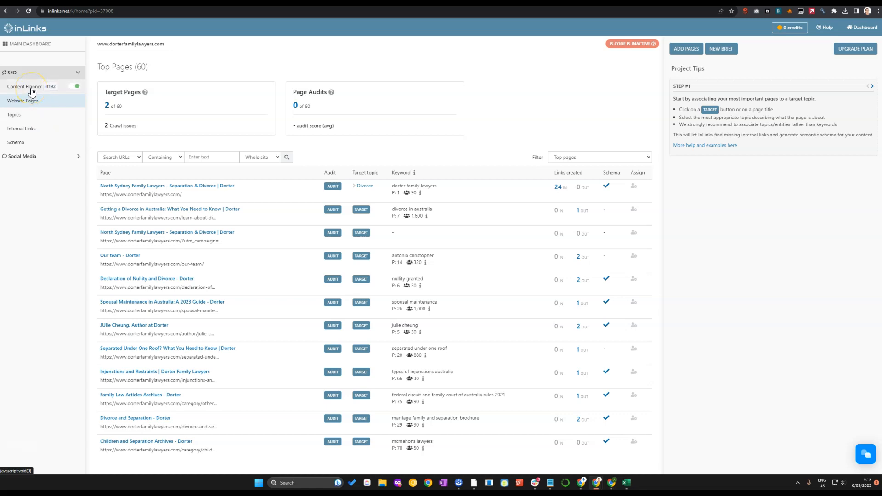
{"action": "mouse_move", "coordinate": [22, 128]}
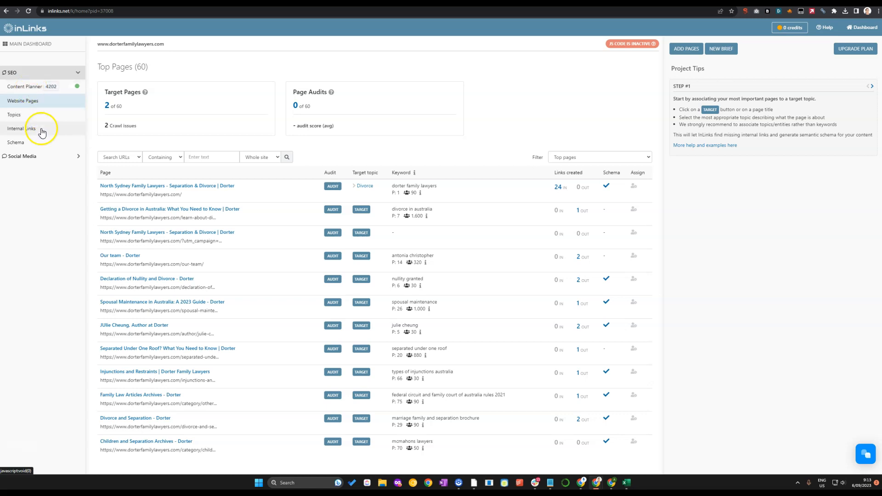
{"action": "mouse_move", "coordinate": [90, 132]}
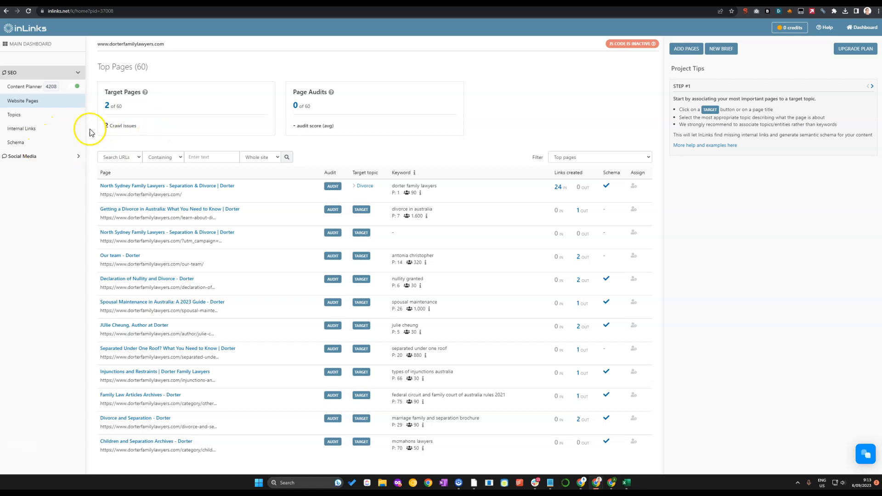
{"action": "mouse_move", "coordinate": [25, 86]}
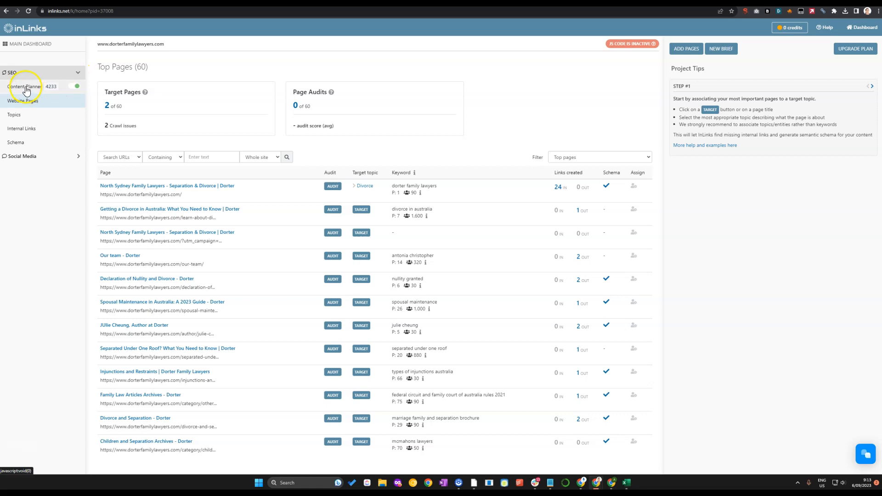
{"action": "left_click", "coordinate": [14, 114]}
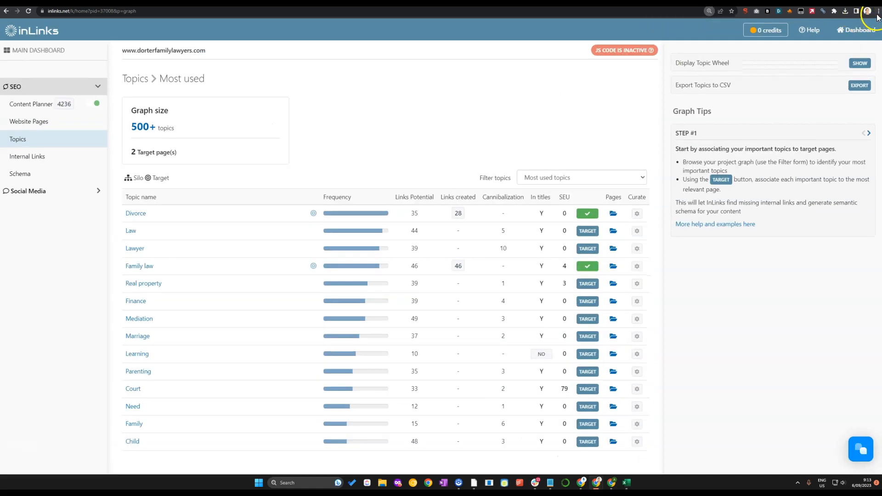
{"action": "left_click", "coordinate": [874, 11]}
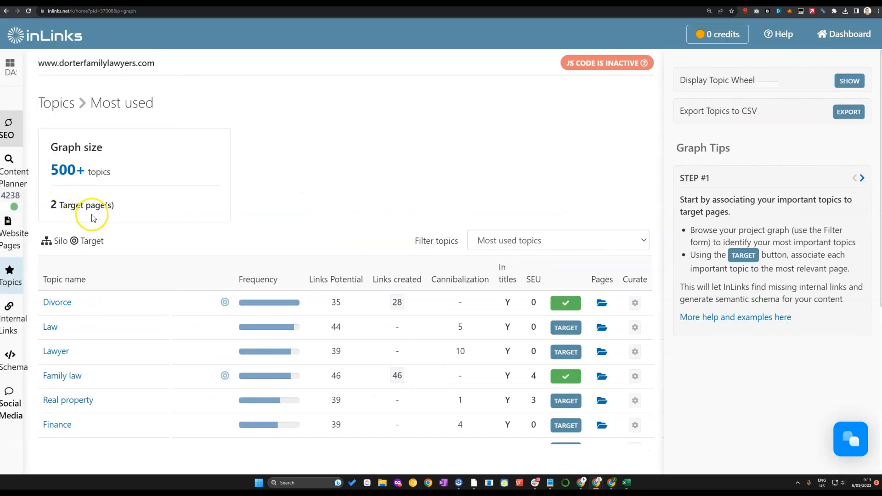
{"action": "left_click", "coordinate": [875, 10]}
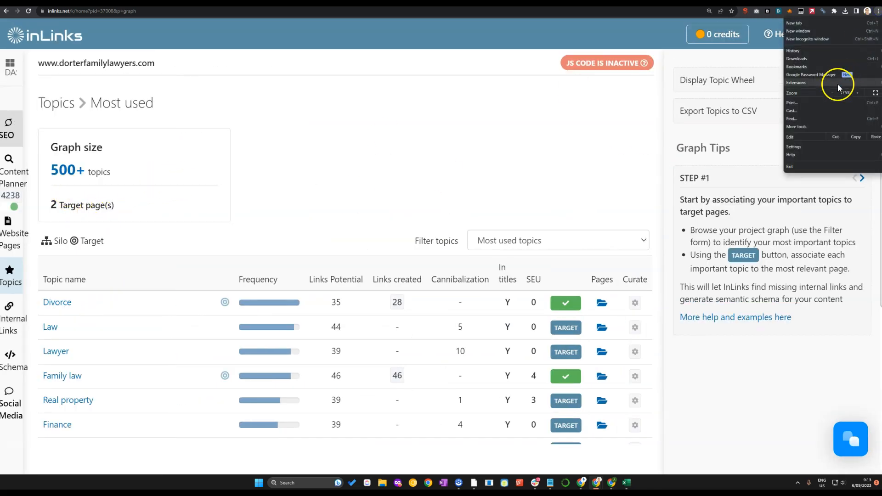
{"action": "left_click", "coordinate": [831, 92]}
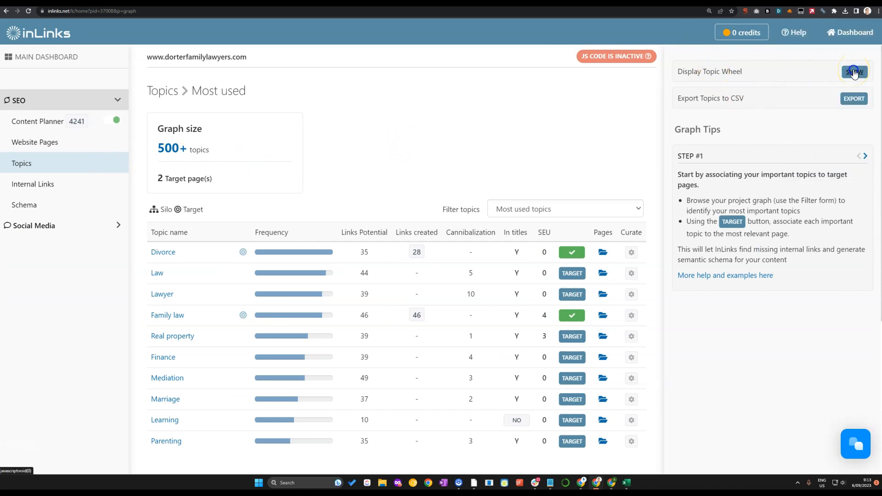
Show the Topic Wheel mapping topic categories, target topics and secondary topics
{"action": "left_click", "coordinate": [854, 71]}
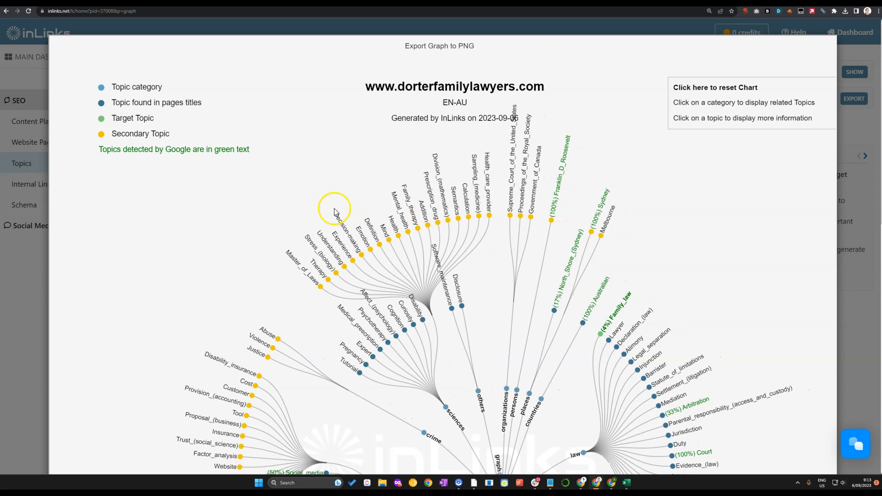
{"action": "mouse_move", "coordinate": [517, 189]}
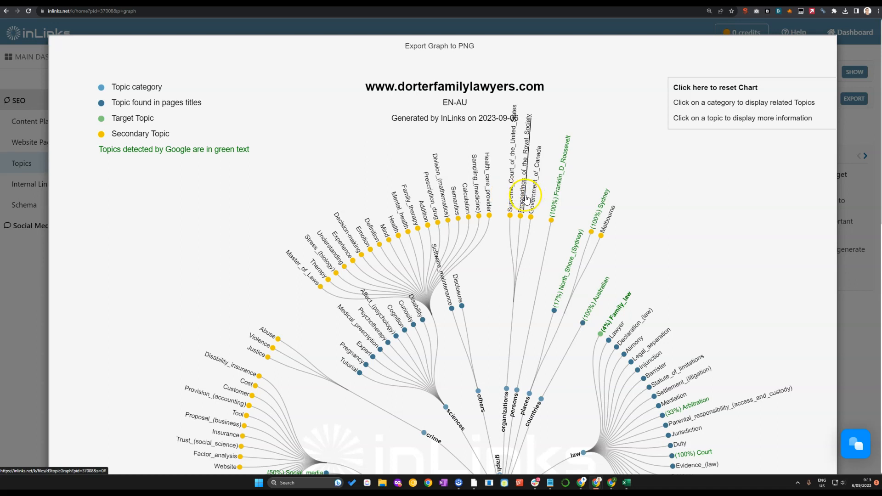
{"action": "mouse_move", "coordinate": [509, 211]}
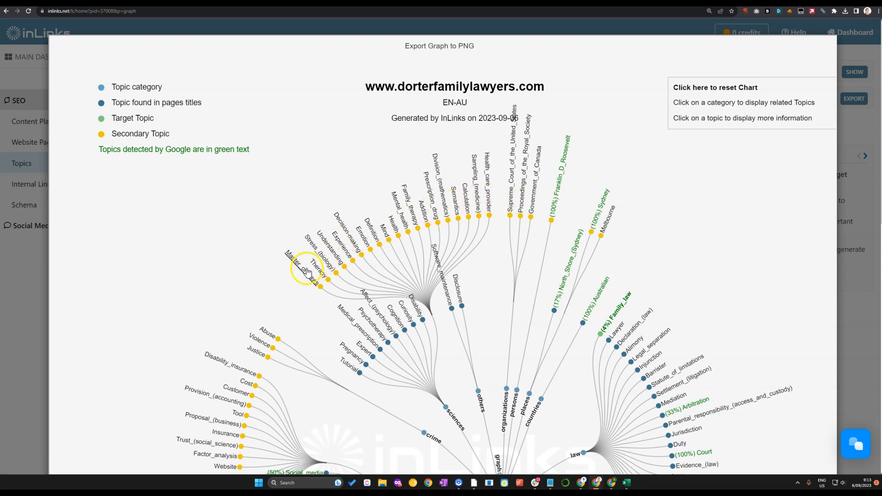
{"action": "mouse_move", "coordinate": [319, 188]}
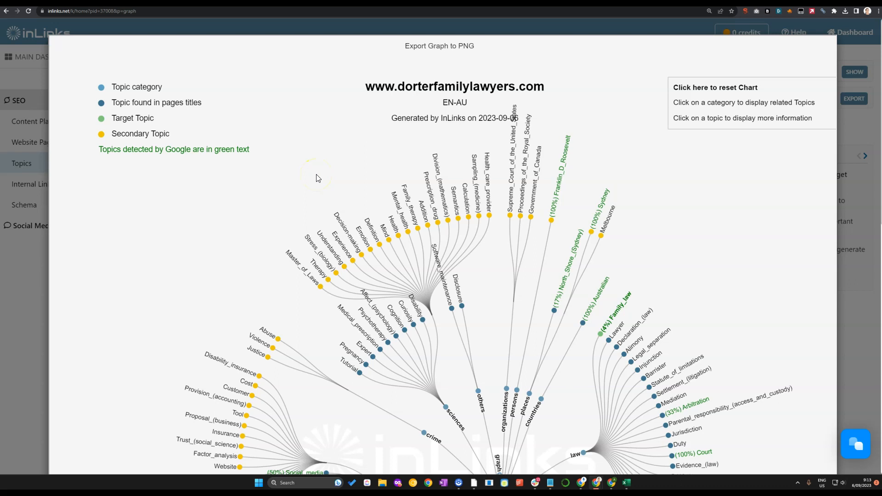
{"action": "mouse_move", "coordinate": [316, 180]}
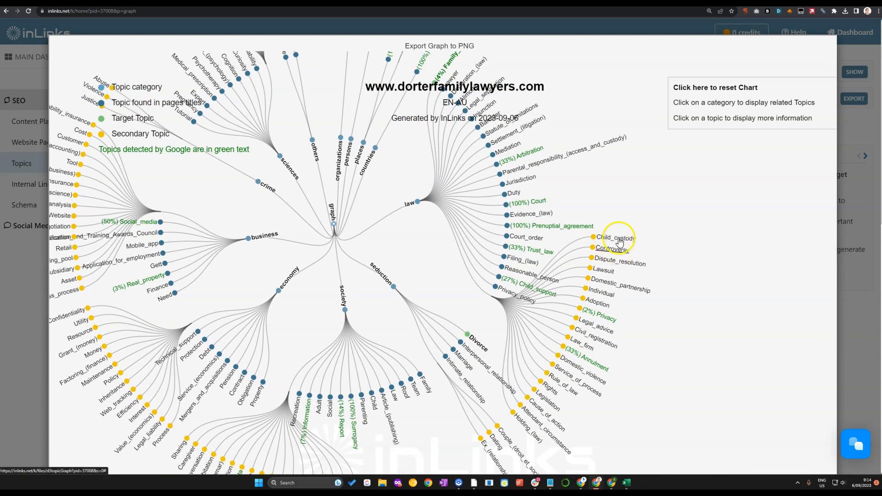
{"action": "mouse_move", "coordinate": [623, 274]}
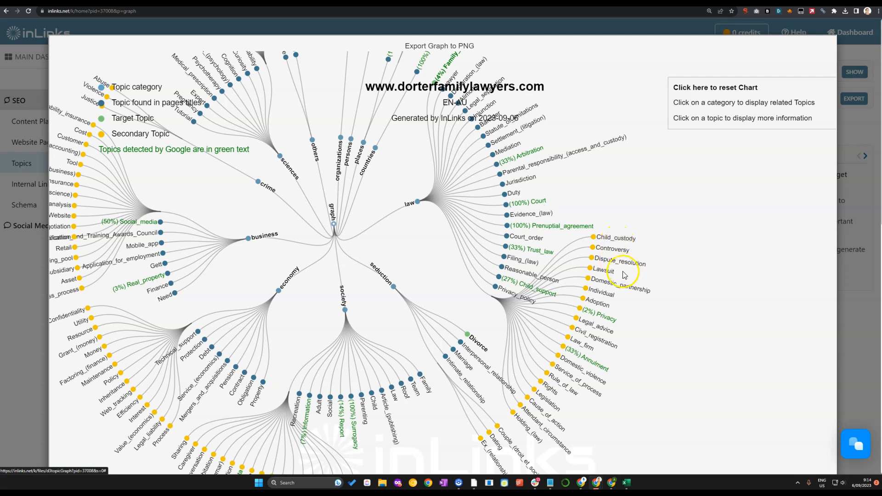
{"action": "mouse_move", "coordinate": [624, 286]}
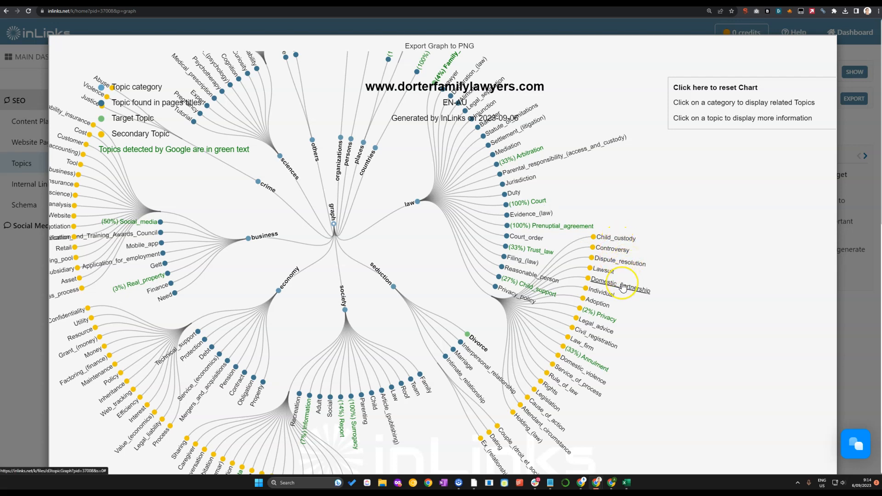
{"action": "mouse_move", "coordinate": [628, 364]}
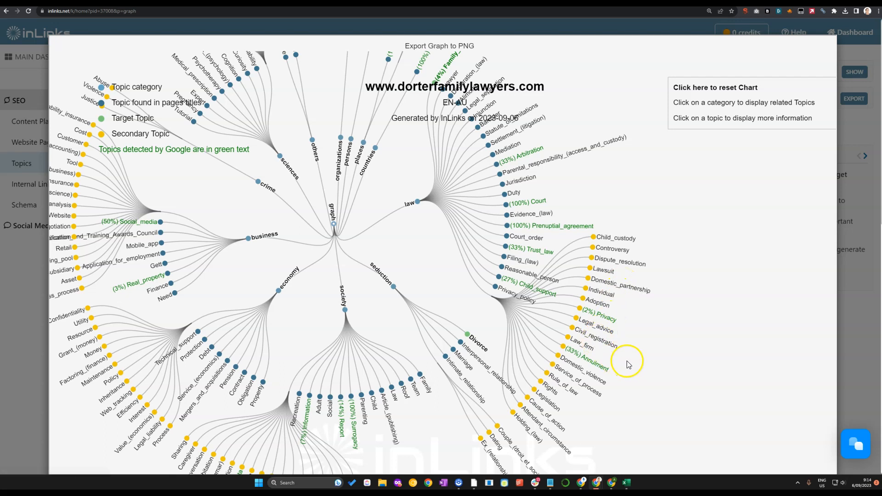
{"action": "mouse_move", "coordinate": [543, 309]}
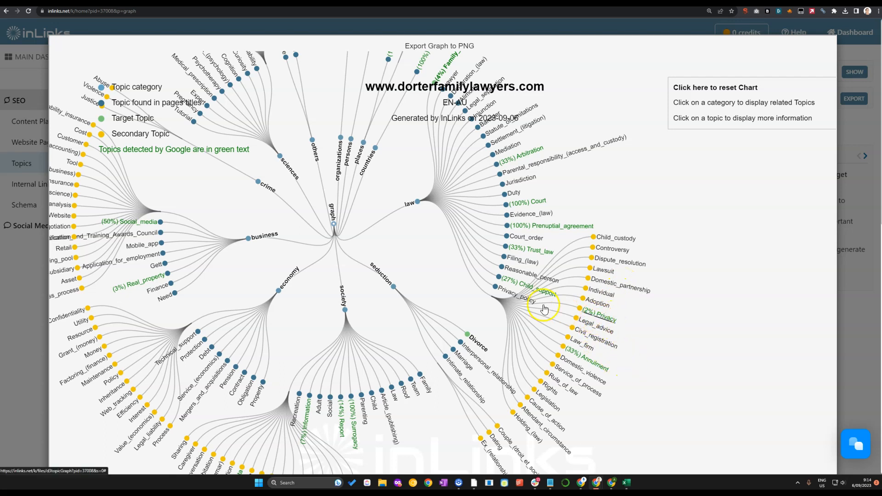
{"action": "mouse_move", "coordinate": [526, 204]}
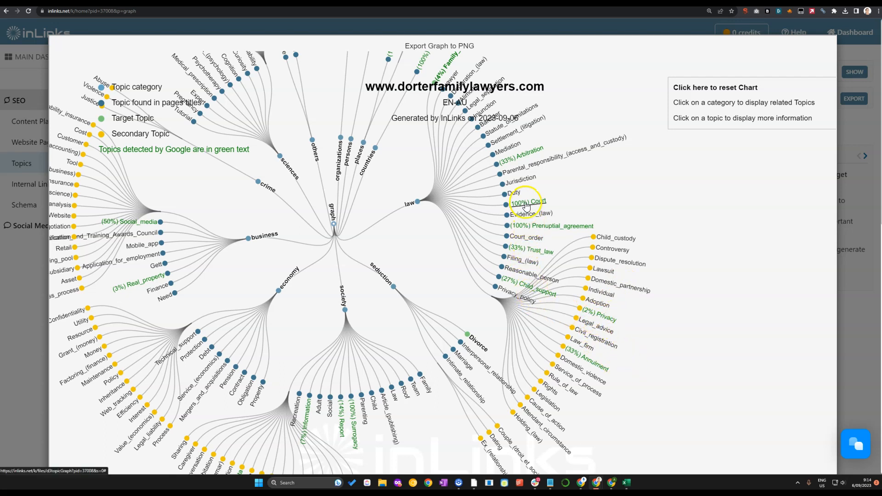
{"action": "mouse_move", "coordinate": [520, 193]}
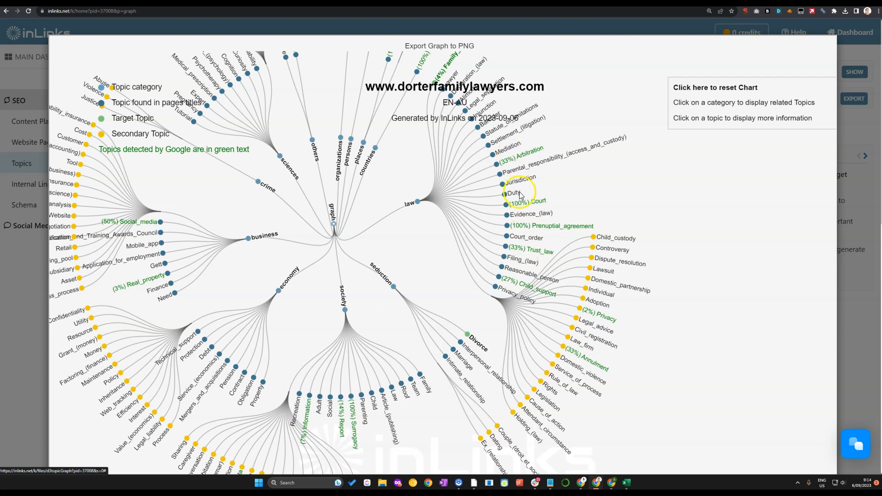
{"action": "mouse_move", "coordinate": [527, 206]}
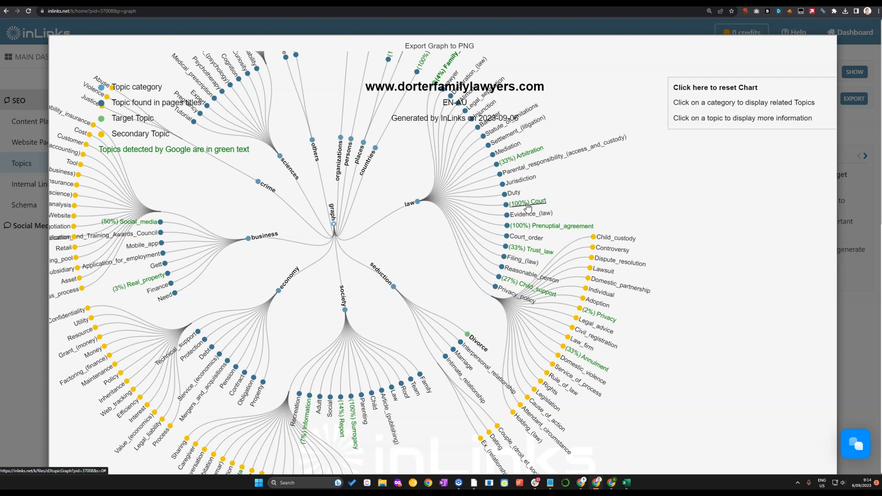
{"action": "mouse_move", "coordinate": [555, 208]}
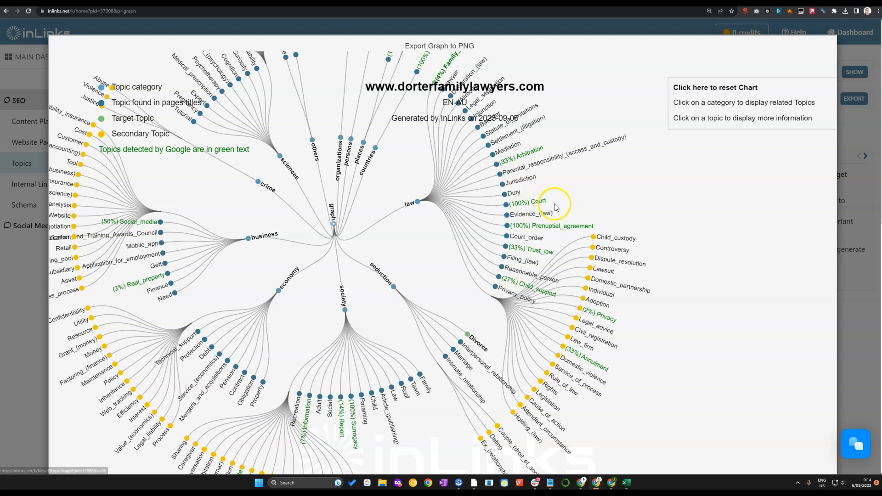
{"action": "mouse_move", "coordinate": [528, 203]}
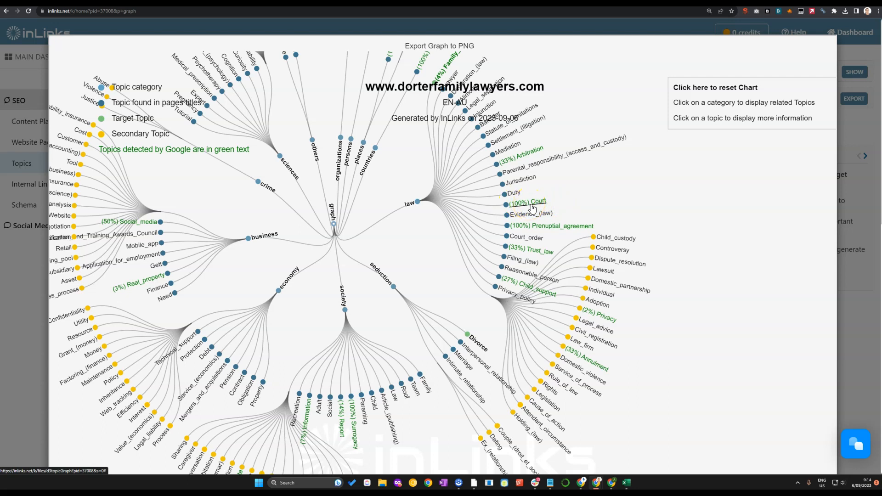
{"action": "mouse_move", "coordinate": [518, 158]}
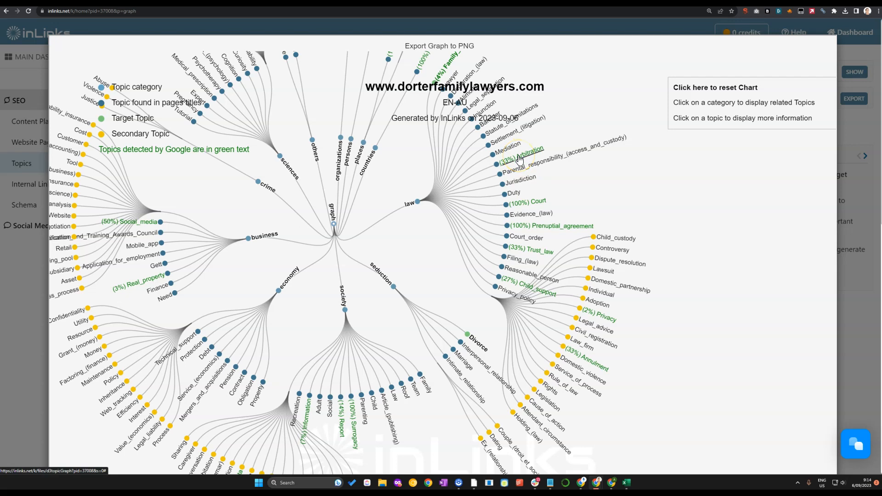
{"action": "mouse_move", "coordinate": [446, 66]}
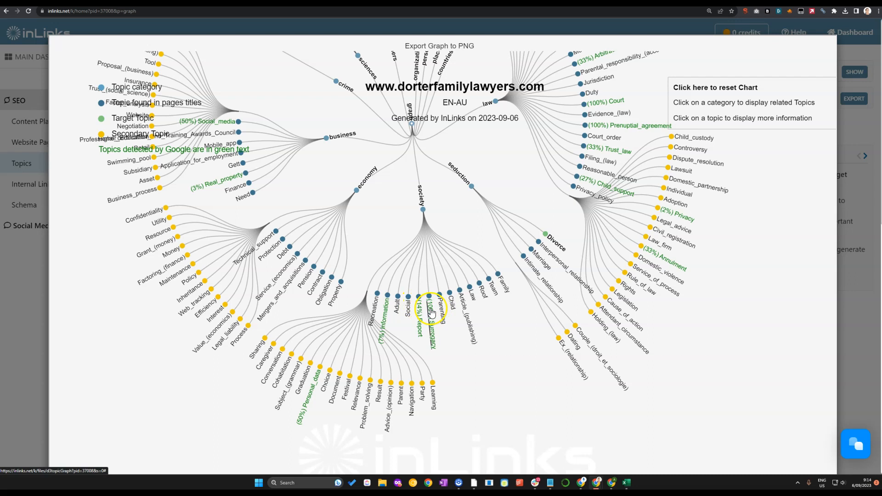
{"action": "mouse_move", "coordinate": [431, 313]}
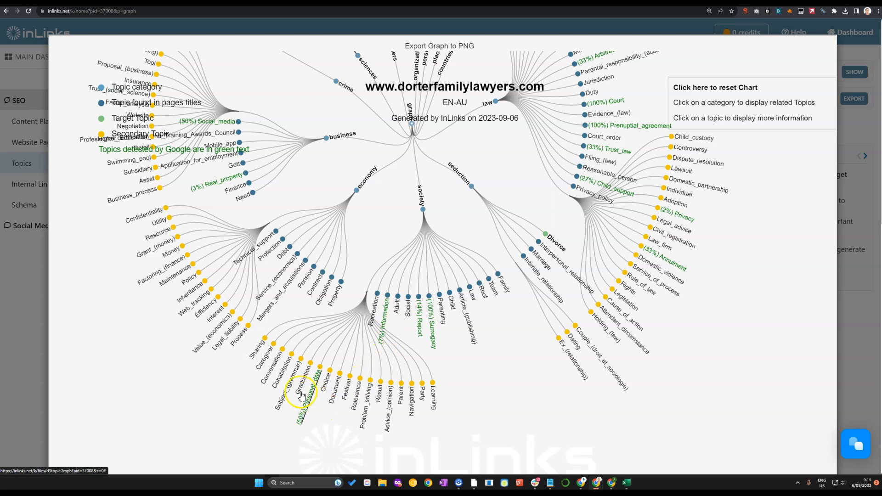
{"action": "mouse_move", "coordinate": [442, 418]}
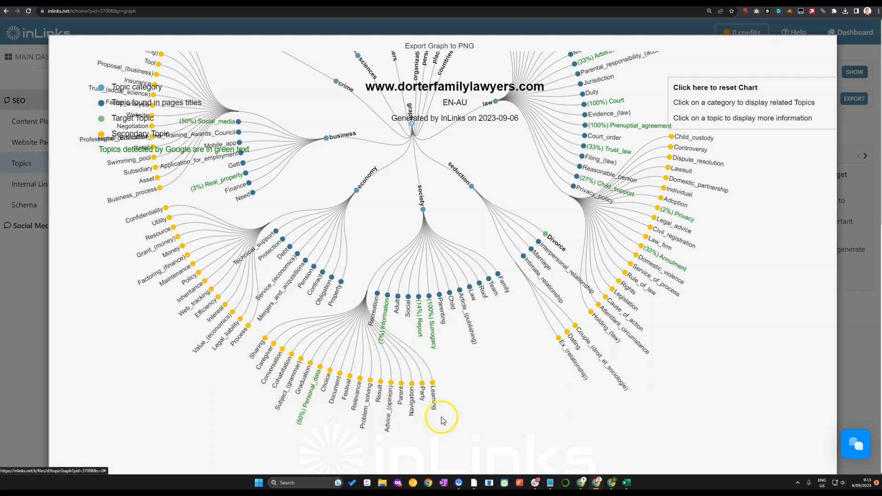
{"action": "mouse_move", "coordinate": [261, 349]}
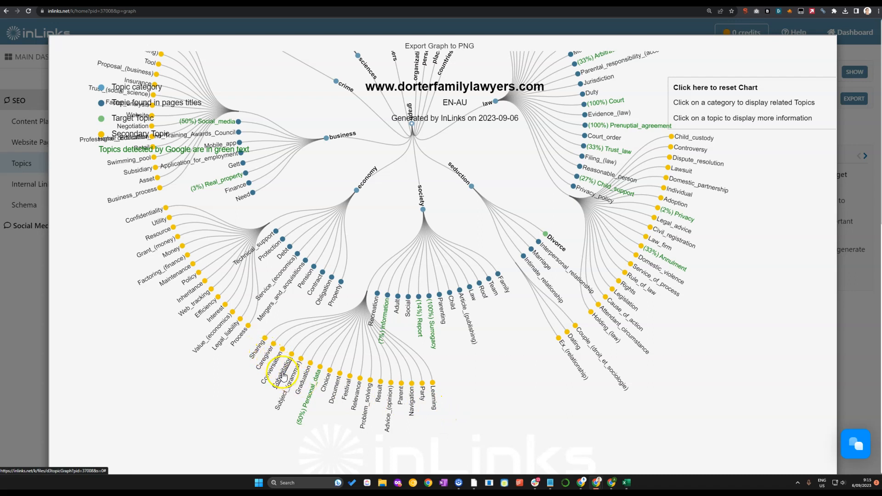
{"action": "mouse_move", "coordinate": [338, 388]}
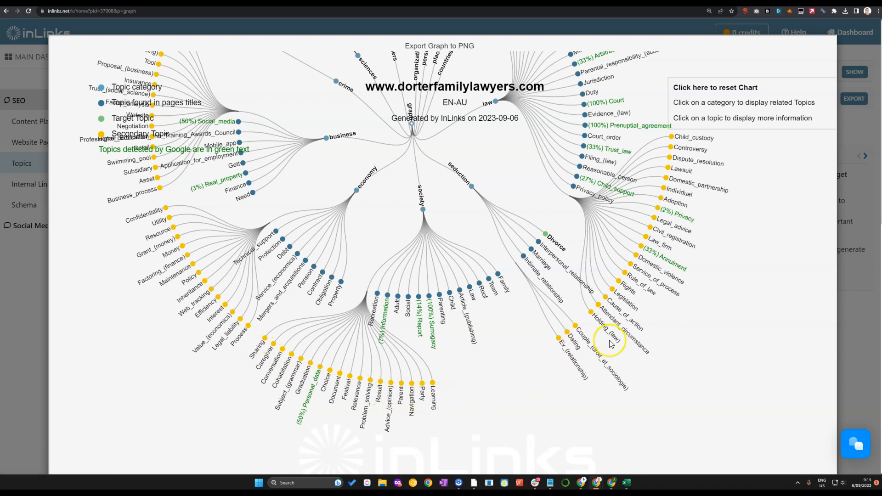
{"action": "mouse_move", "coordinate": [573, 345]}
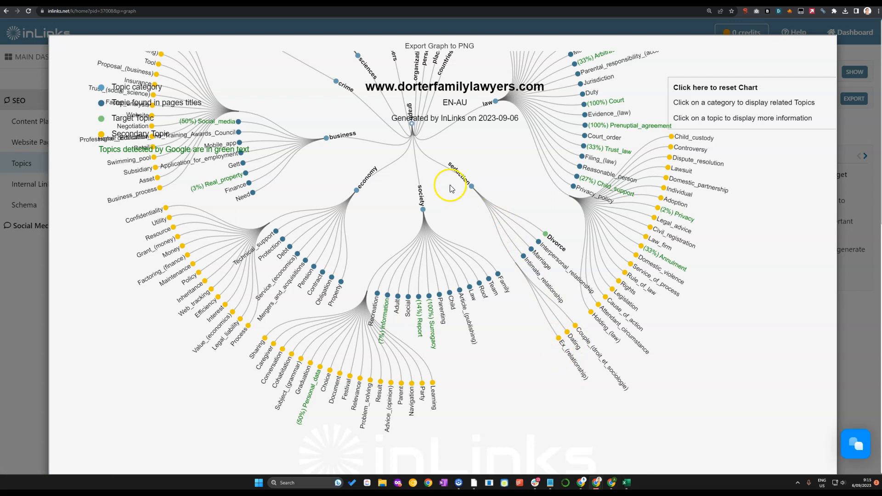
{"action": "mouse_move", "coordinate": [423, 200]}
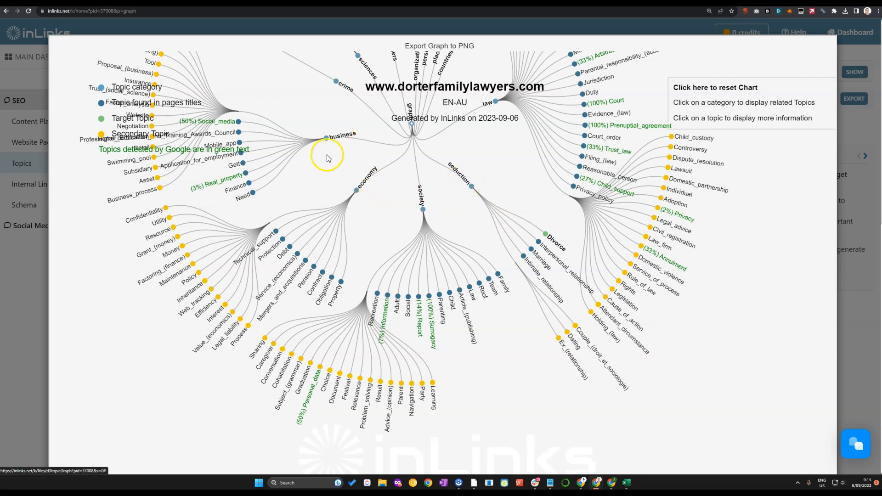
{"action": "mouse_move", "coordinate": [328, 164]}
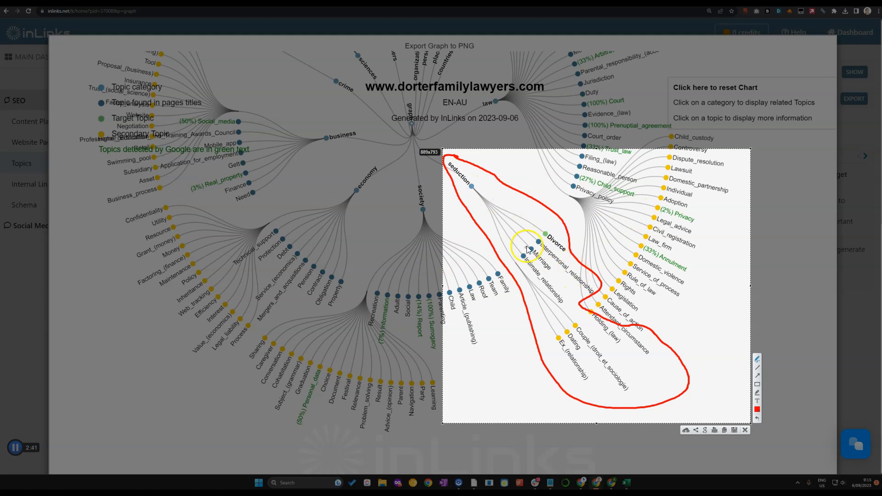
{"action": "mouse_move", "coordinate": [528, 198]}
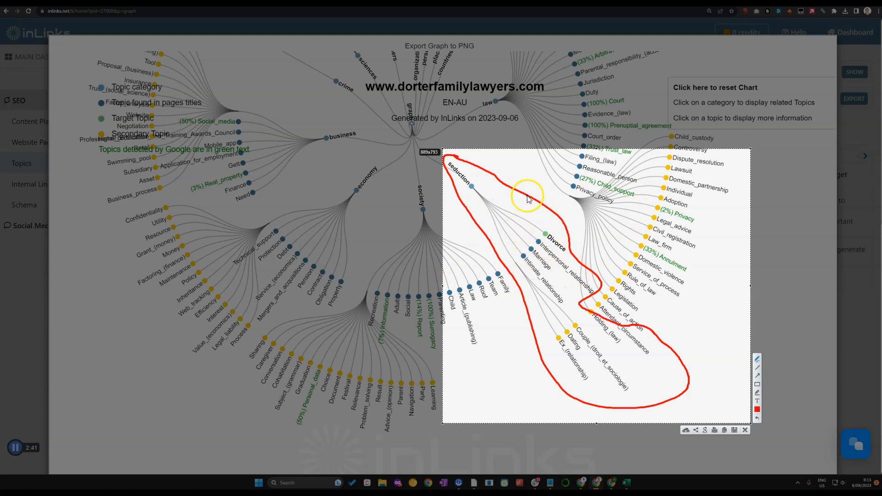
{"action": "mouse_move", "coordinate": [460, 172]}
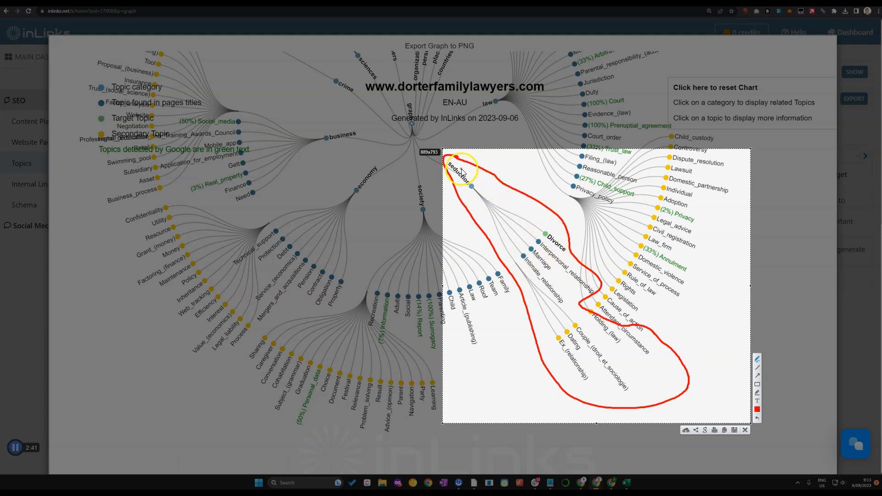
{"action": "mouse_move", "coordinate": [534, 385]}
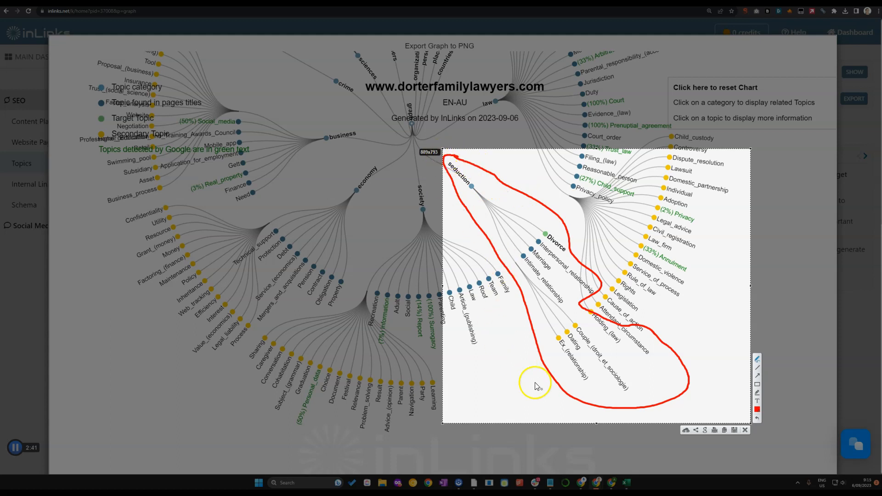
{"action": "mouse_move", "coordinate": [610, 332]}
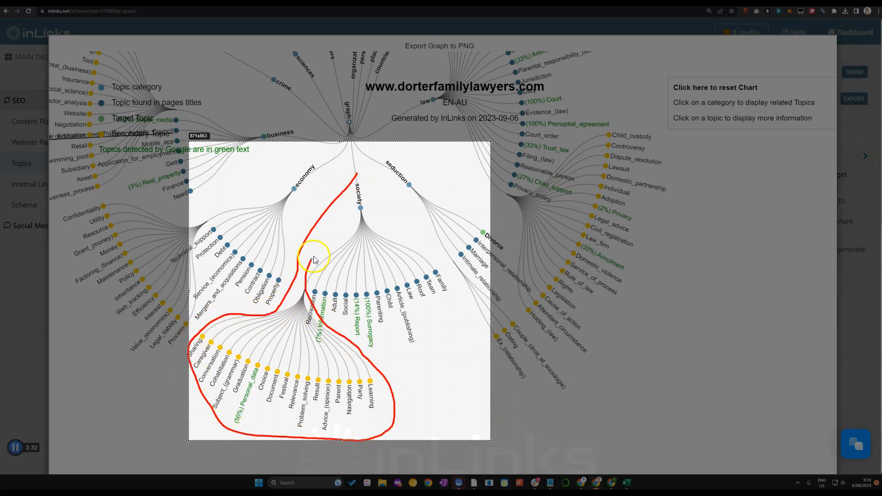
{"action": "mouse_move", "coordinate": [381, 204]}
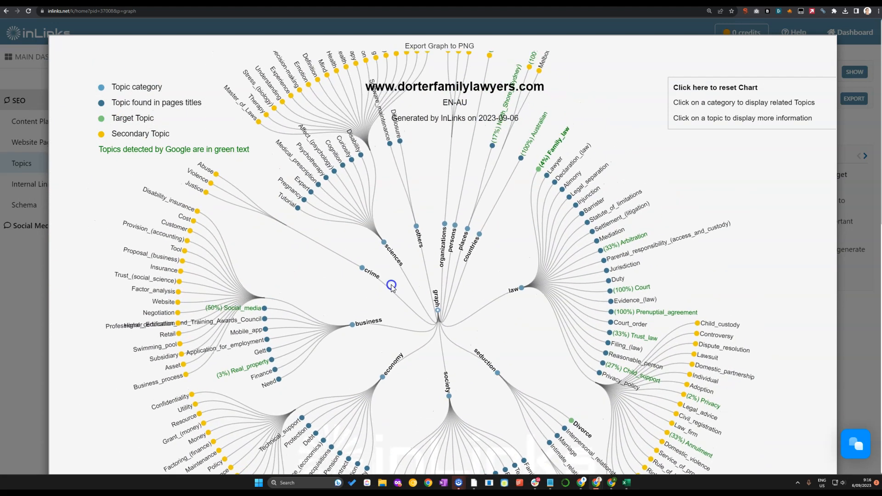
{"action": "mouse_move", "coordinate": [504, 115]}
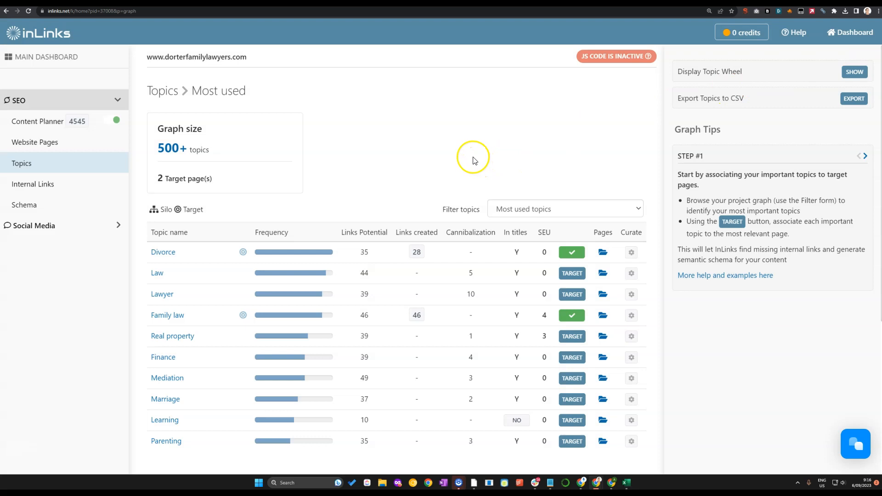
{"action": "mouse_move", "coordinate": [463, 156]}
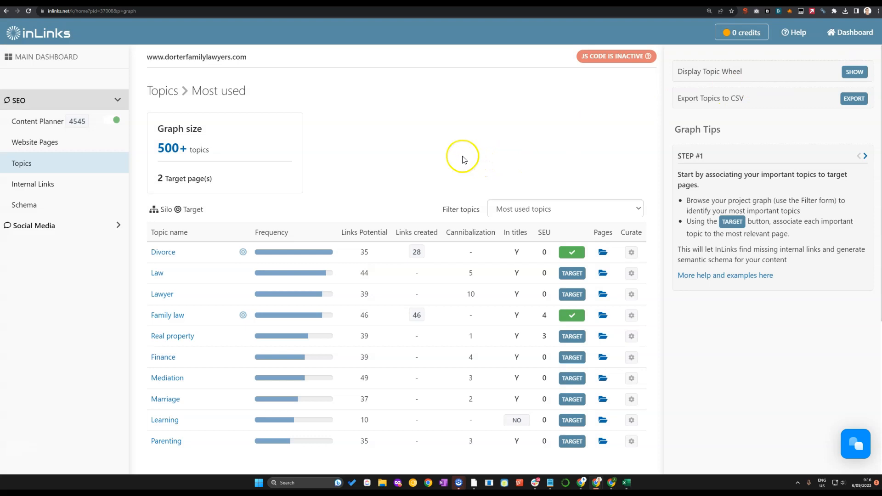
Open the Content Planner and scroll through the Topic Cluster table
{"action": "left_click", "coordinate": [37, 122]}
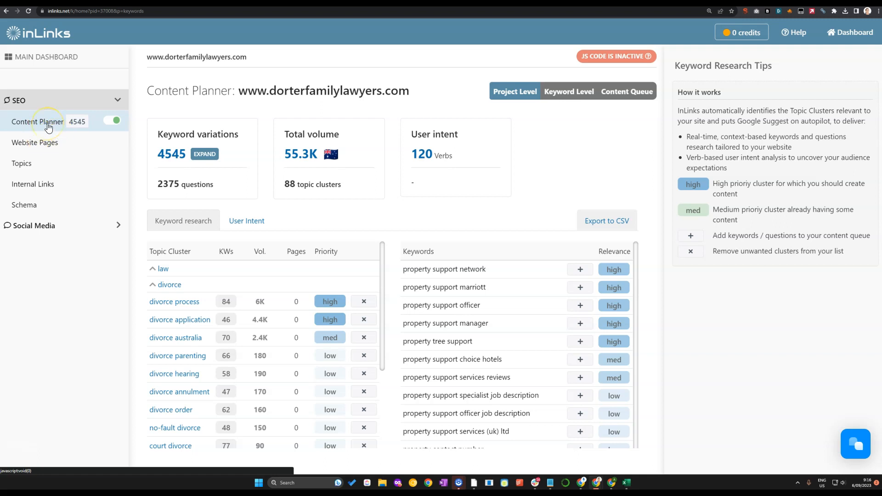
{"action": "mouse_move", "coordinate": [545, 187]}
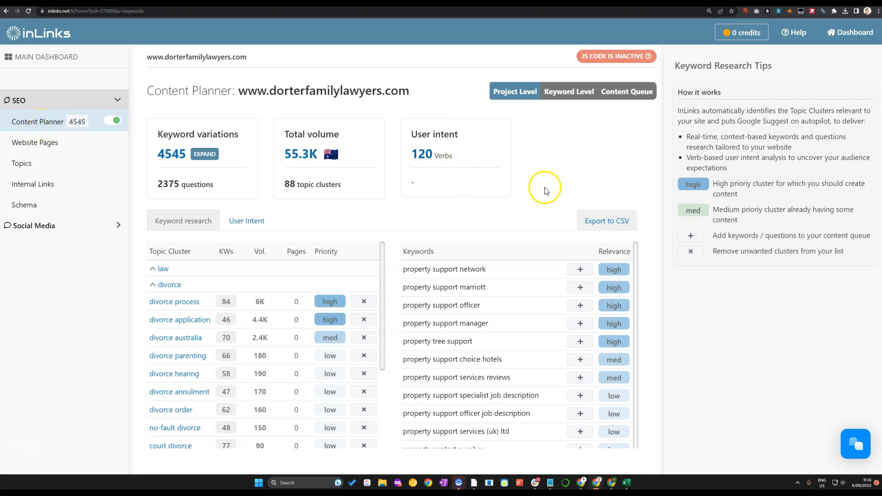
{"action": "mouse_move", "coordinate": [546, 194]}
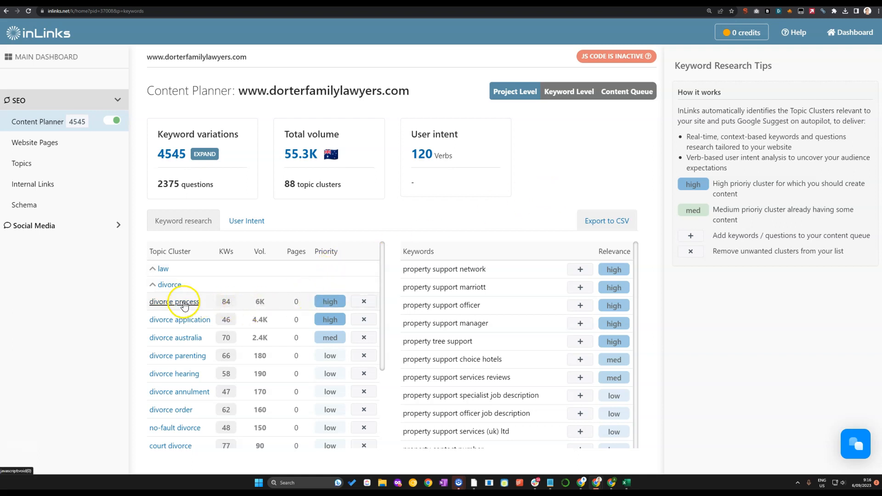
{"action": "mouse_move", "coordinate": [256, 305]}
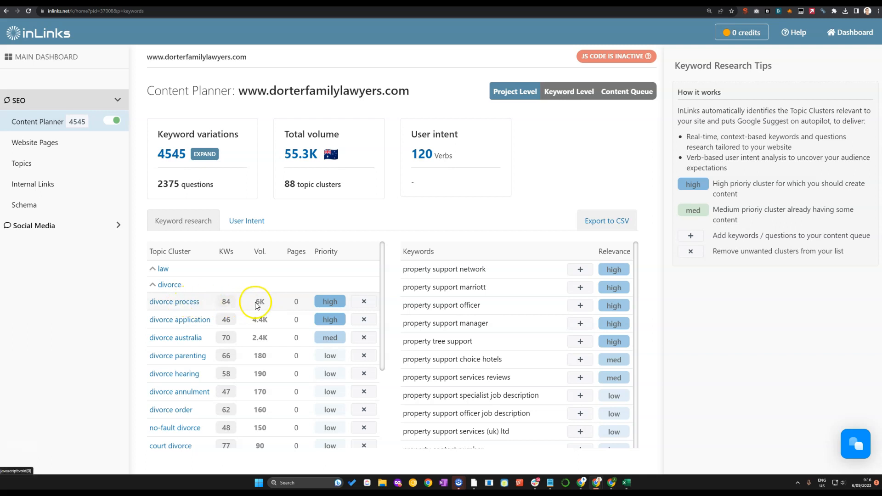
{"action": "scroll", "scroll_direction": "down", "scroll_amount": 3}
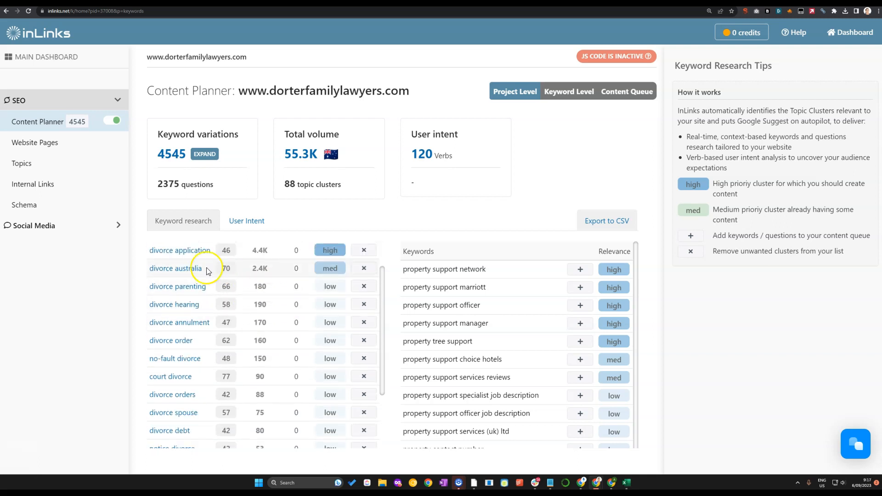
{"action": "scroll", "scroll_direction": "down", "scroll_amount": 3}
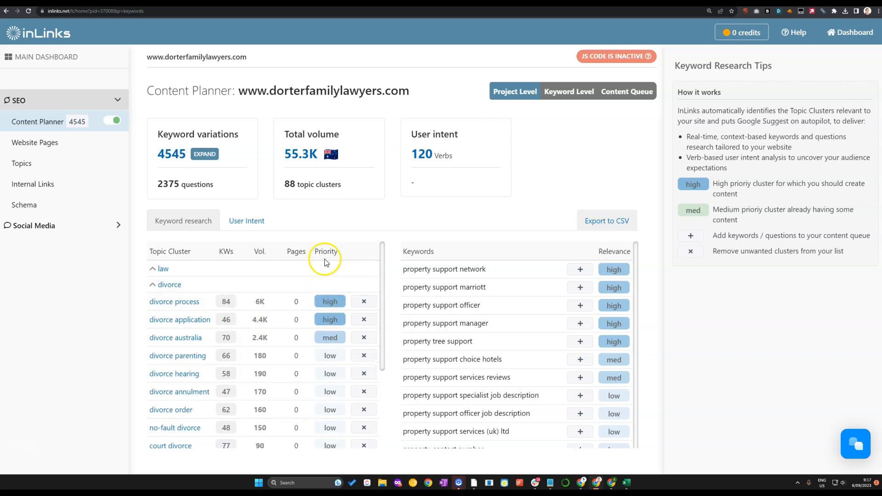
{"action": "mouse_move", "coordinate": [328, 247]}
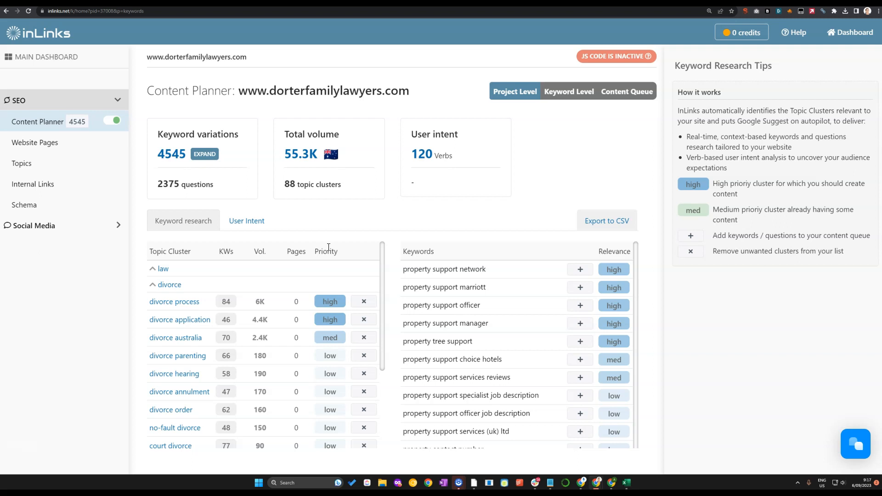
{"action": "mouse_move", "coordinate": [375, 261]}
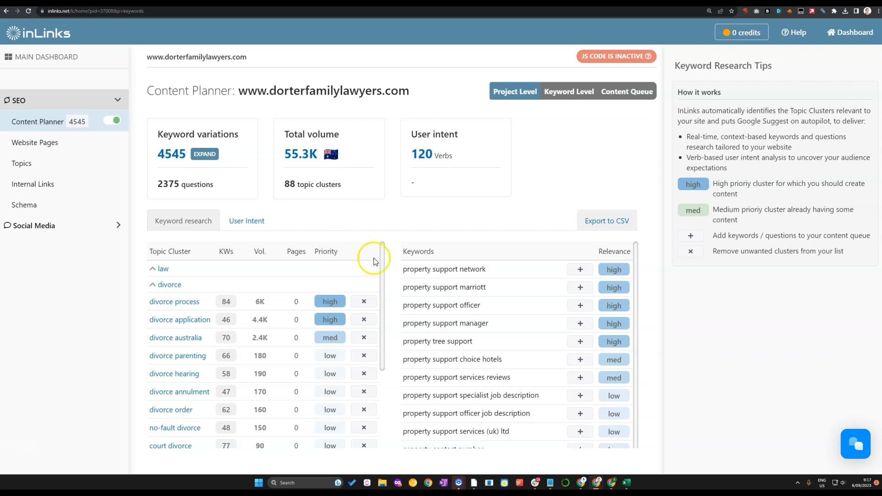
{"action": "mouse_move", "coordinate": [180, 320]}
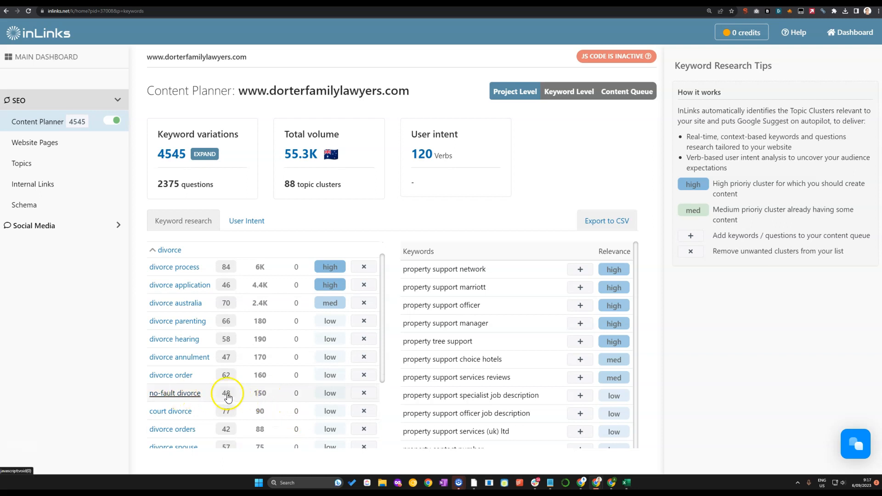
{"action": "scroll", "scroll_direction": "down", "scroll_amount": 3}
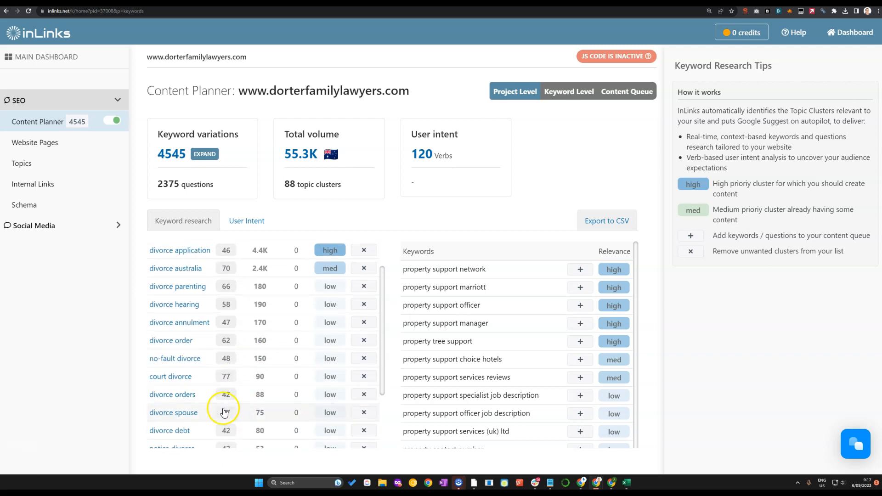
{"action": "scroll", "scroll_direction": "down", "scroll_amount": 3}
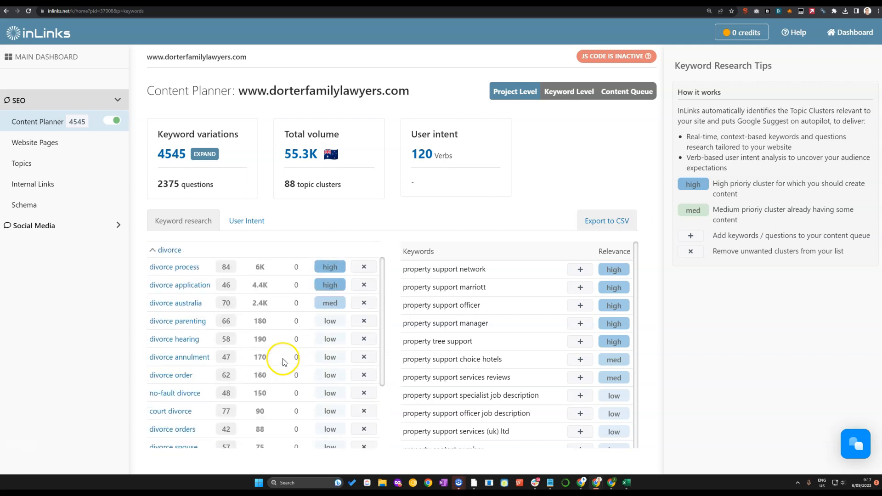
Expand the law topic cluster, browse its subclusters, then collapse it
{"action": "left_click", "coordinate": [246, 220]}
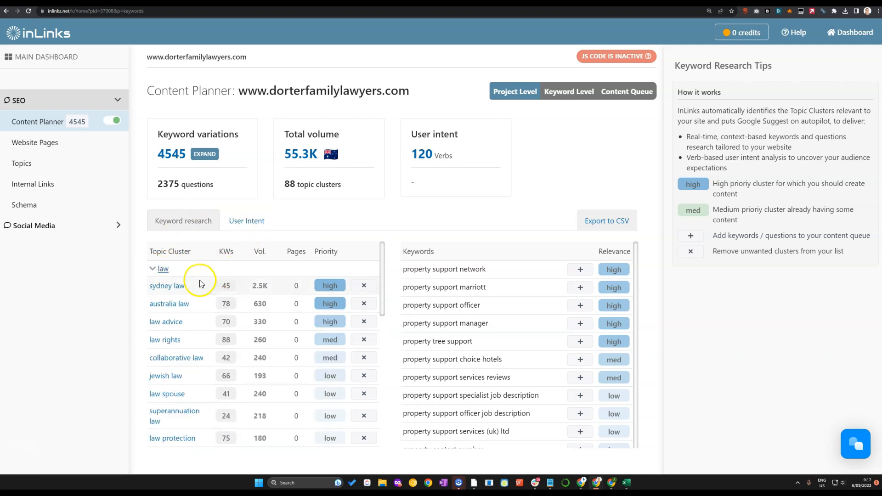
{"action": "scroll", "scroll_direction": "down", "scroll_amount": 3}
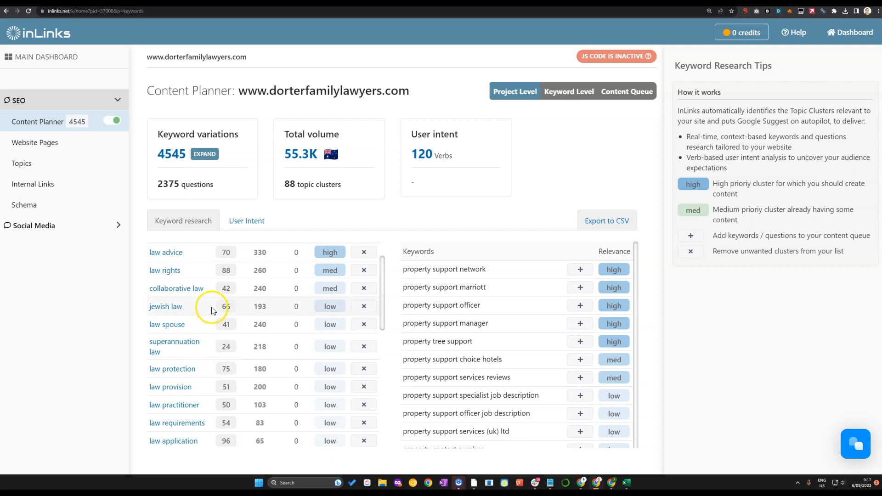
{"action": "scroll", "scroll_direction": "down", "scroll_amount": 3}
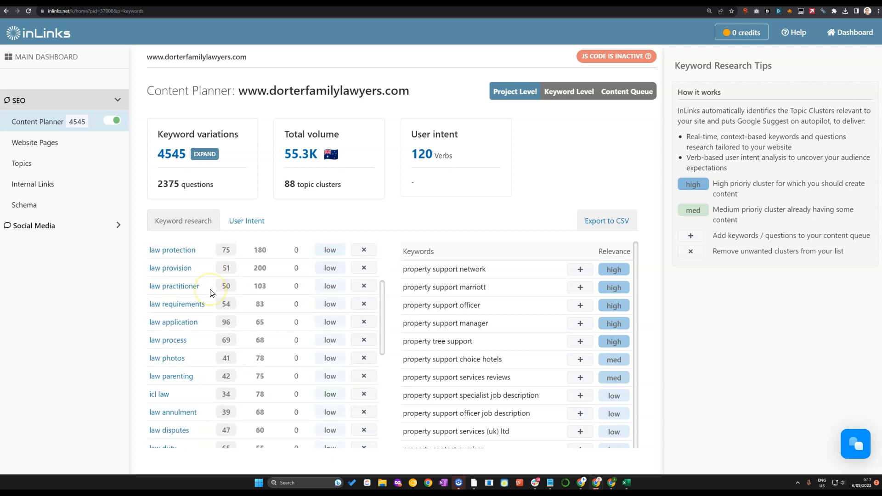
{"action": "scroll", "scroll_direction": "up", "scroll_amount": 3}
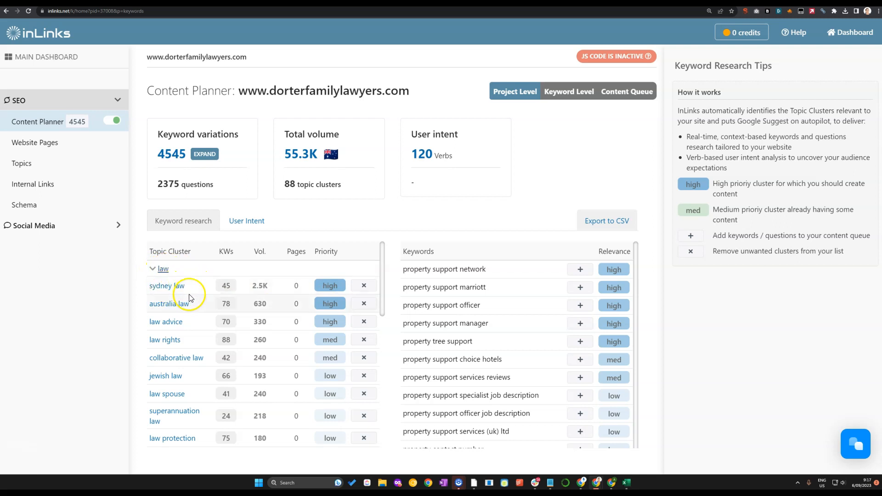
{"action": "mouse_move", "coordinate": [197, 290]}
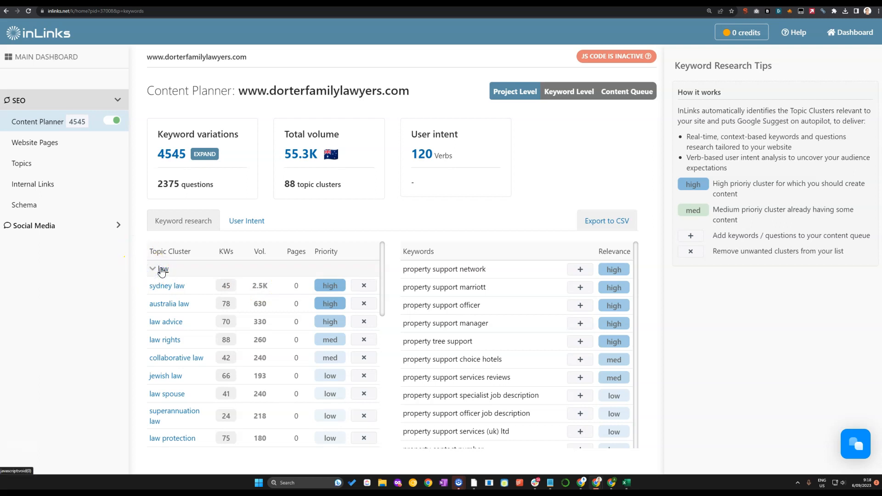
{"action": "left_click", "coordinate": [153, 269]}
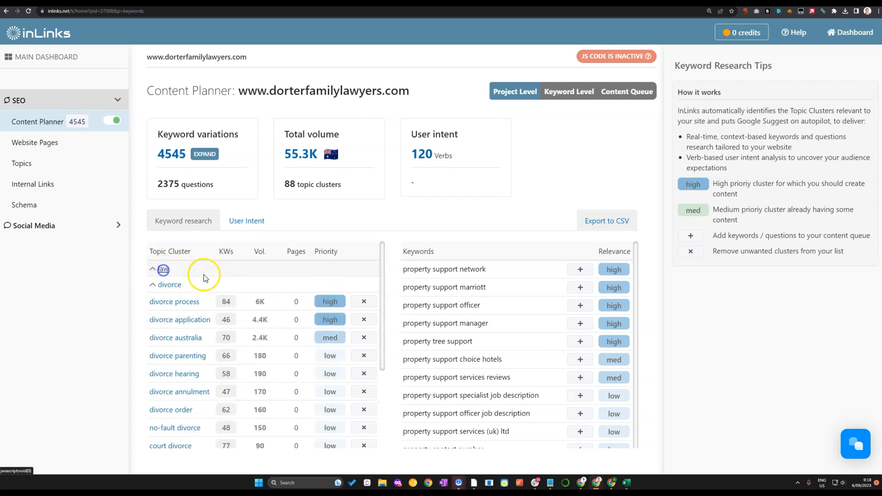
Scroll further down the clusters and switch to the keyword research history view
{"action": "scroll", "scroll_direction": "down", "scroll_amount": 3}
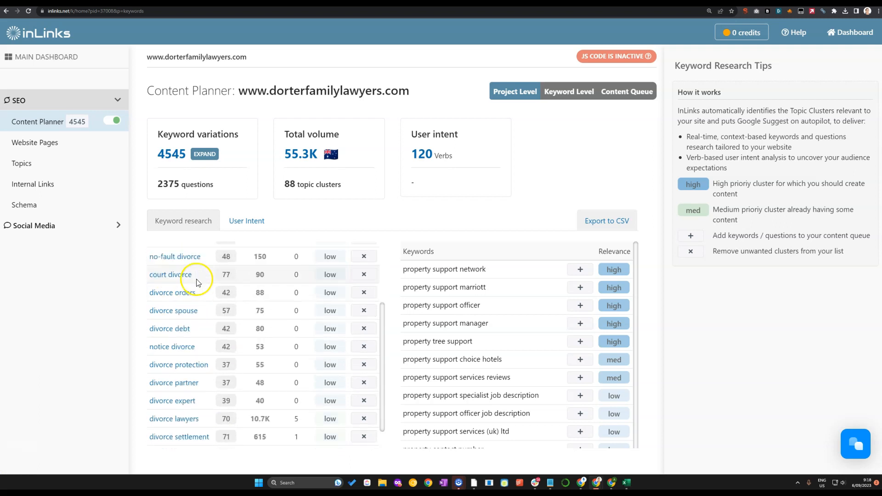
{"action": "scroll", "scroll_direction": "down", "scroll_amount": 3}
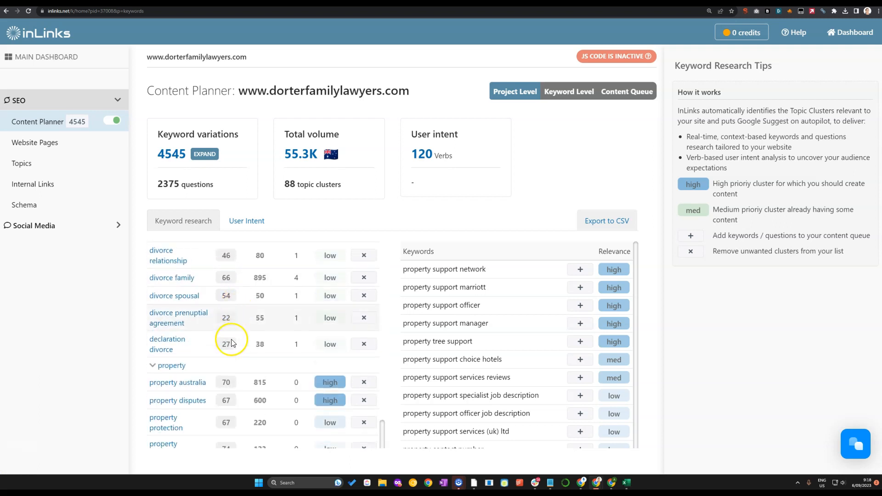
{"action": "scroll", "scroll_direction": "down", "scroll_amount": 3}
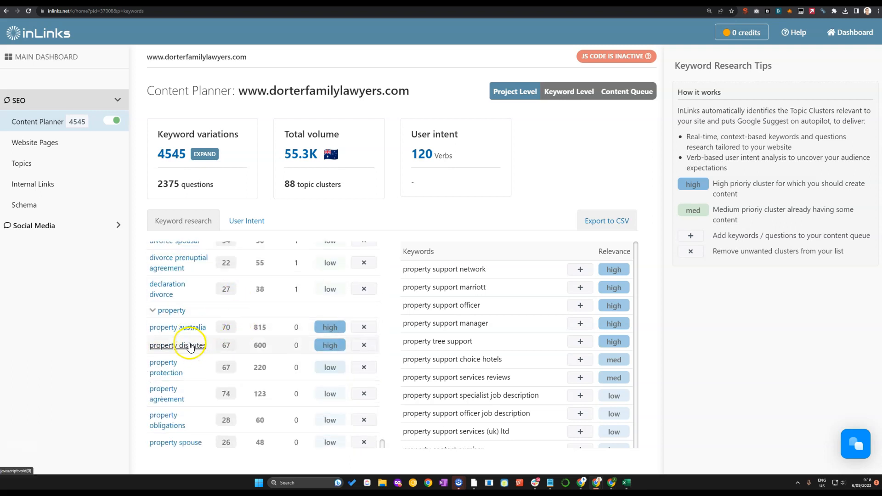
{"action": "mouse_move", "coordinate": [166, 393]}
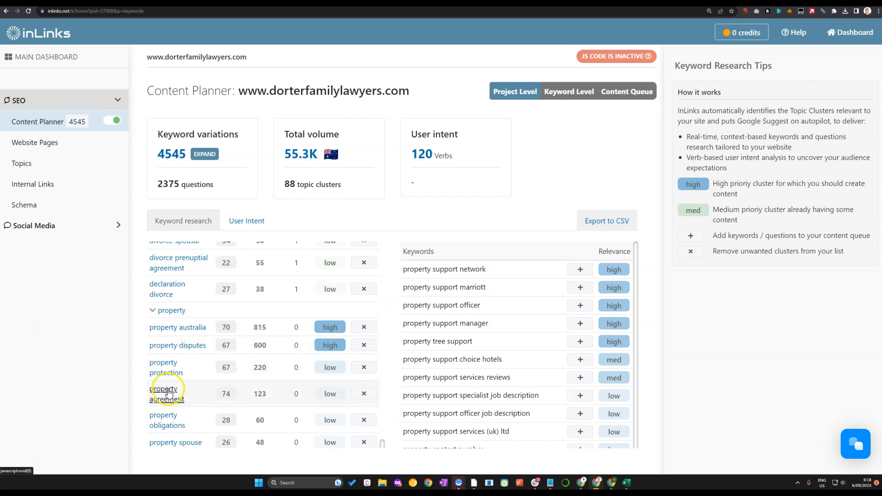
{"action": "scroll", "scroll_direction": "down", "scroll_amount": 3}
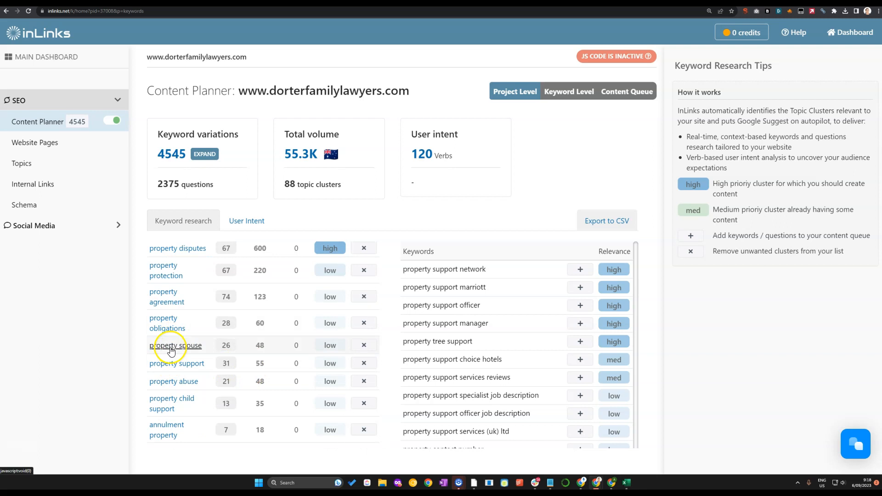
{"action": "mouse_move", "coordinate": [245, 348]}
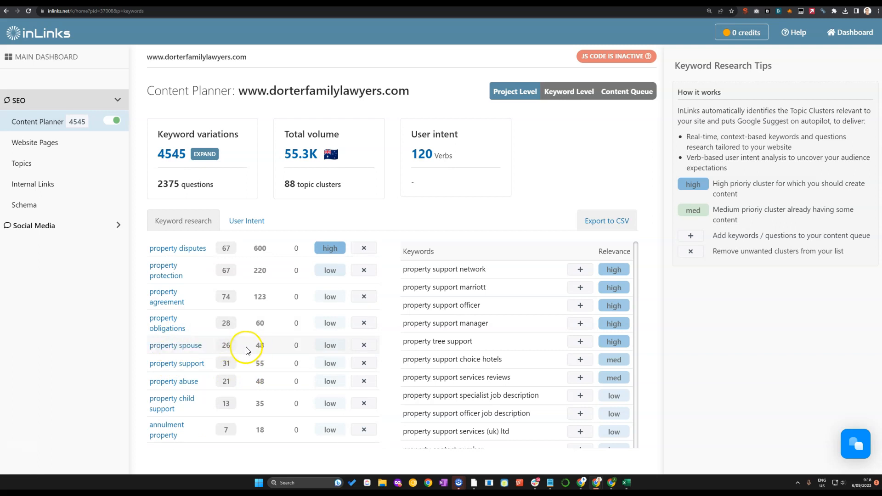
{"action": "mouse_move", "coordinate": [258, 367]}
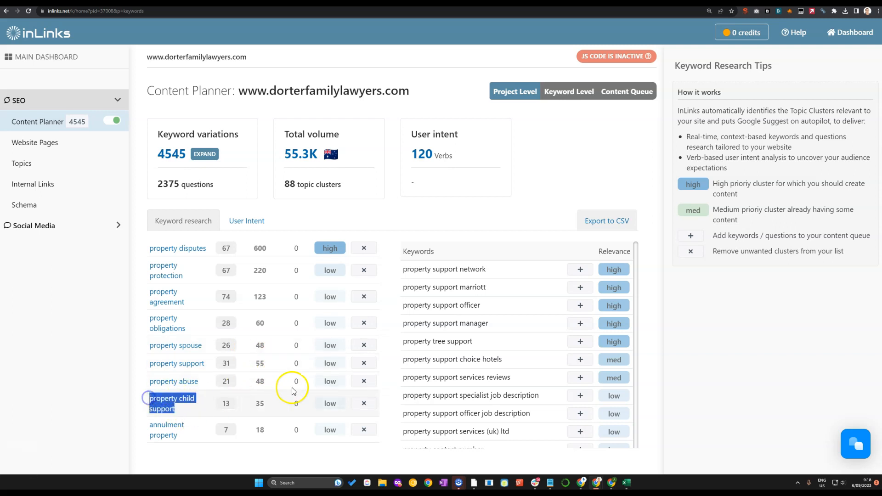
{"action": "left_click", "coordinate": [571, 91]}
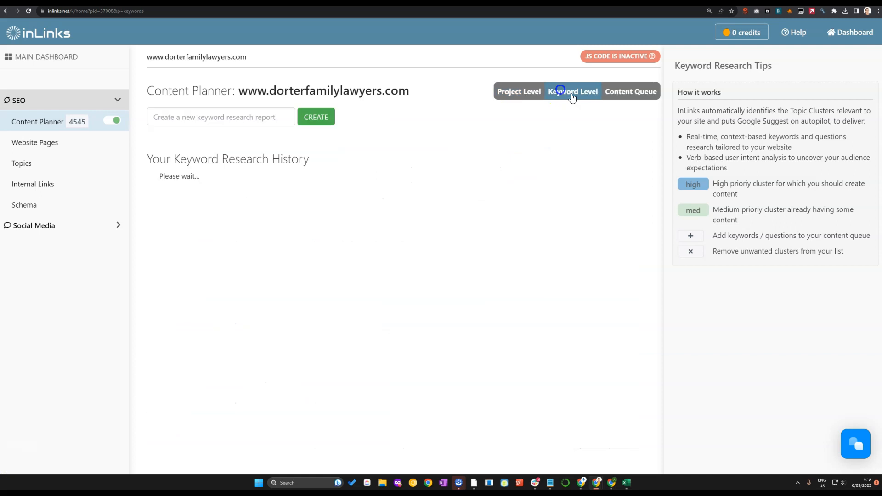
At Project Level, open divorce maintenance: 21 keywords, 230 searches, 91% relevancy
{"action": "left_click", "coordinate": [572, 91]}
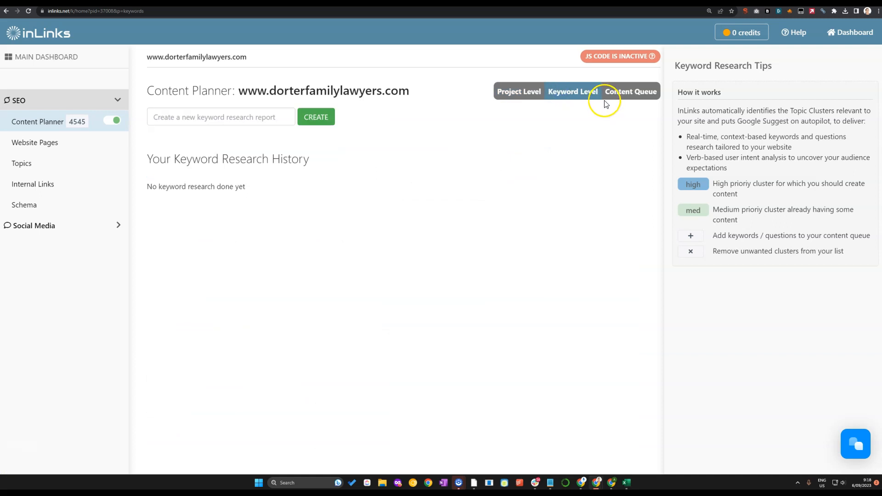
{"action": "mouse_move", "coordinate": [490, 114]}
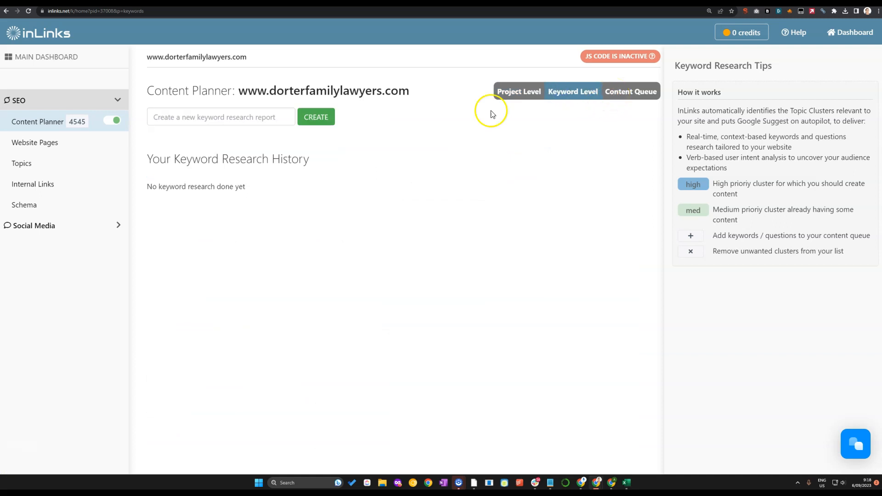
{"action": "left_click", "coordinate": [220, 117]}
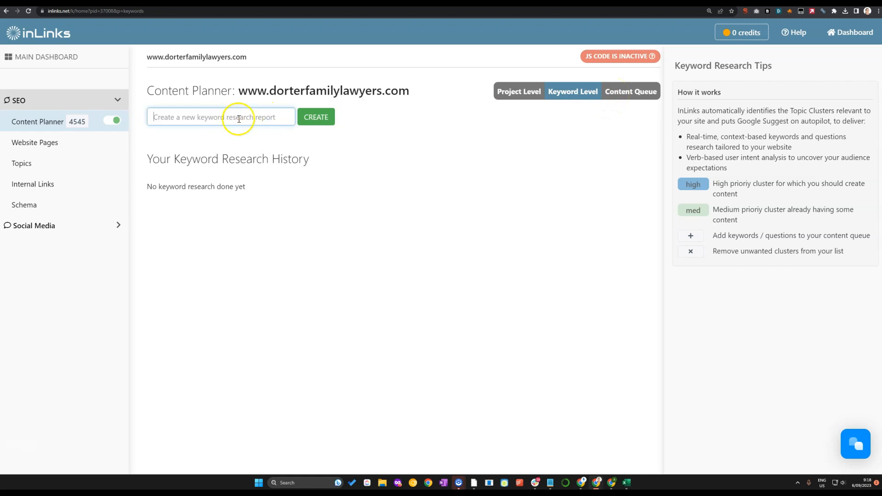
{"action": "mouse_move", "coordinate": [630, 91]}
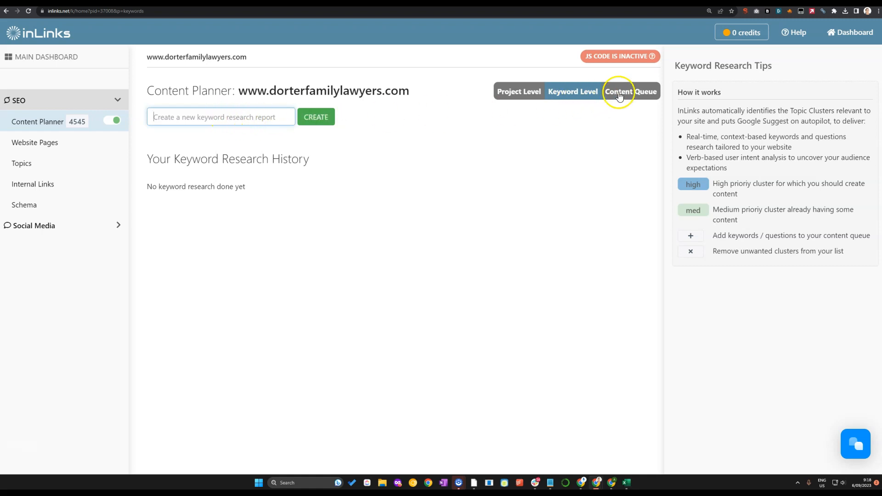
{"action": "left_click", "coordinate": [630, 91]}
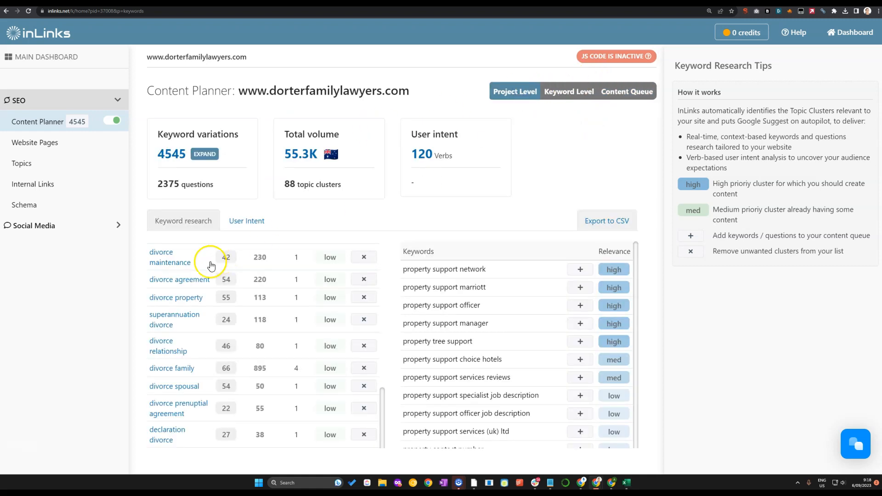
{"action": "mouse_move", "coordinate": [190, 268]}
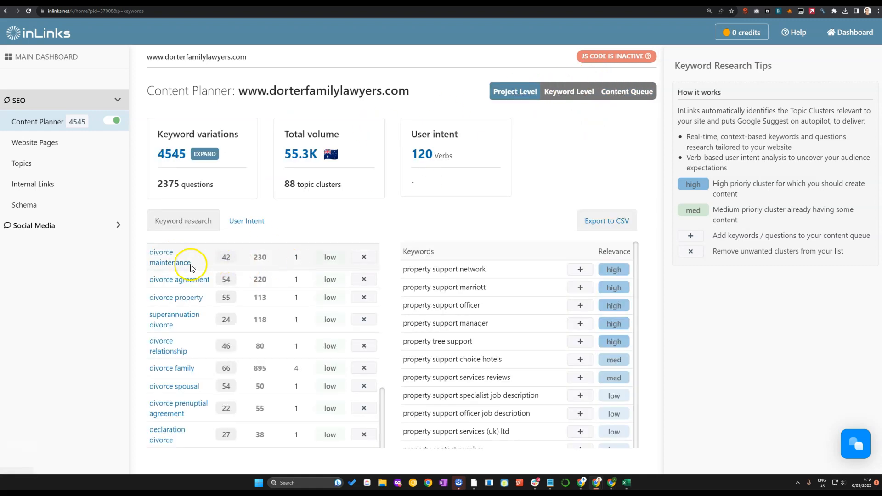
{"action": "left_click", "coordinate": [169, 257]}
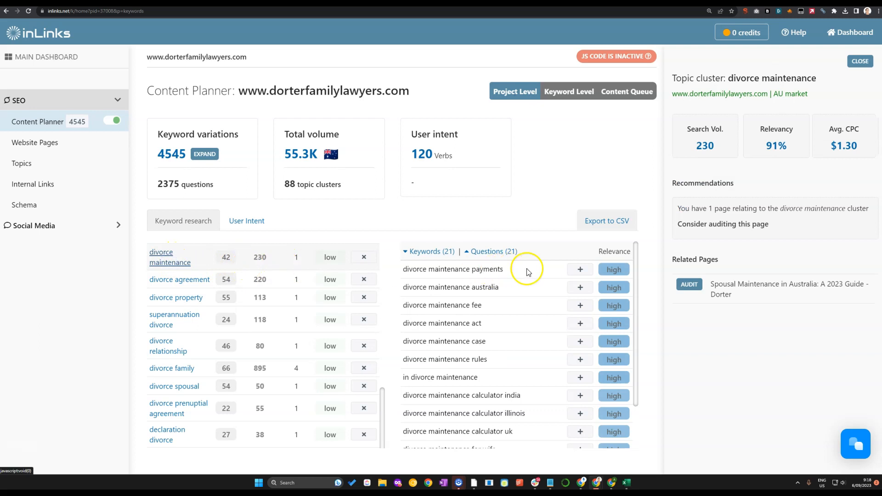
Queue 'divorce maintenance payments' and start a content brief for it from the Content Queue
{"action": "left_click", "coordinate": [579, 268]}
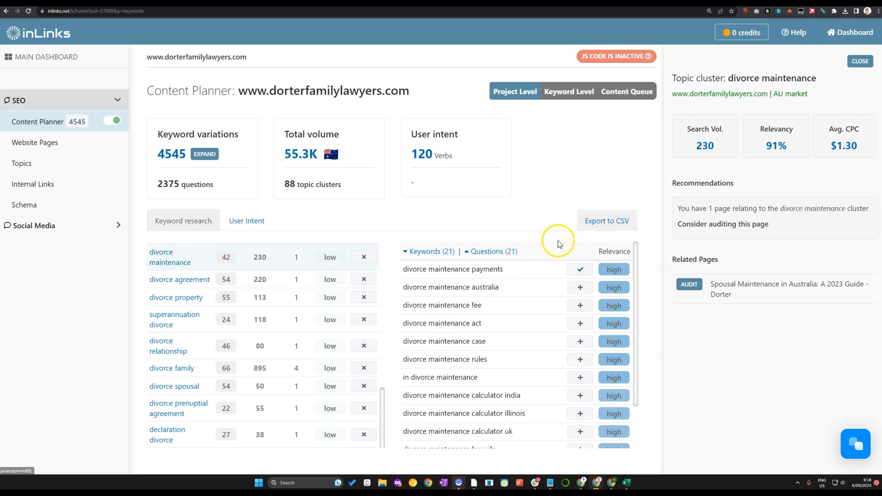
{"action": "left_click", "coordinate": [630, 91]}
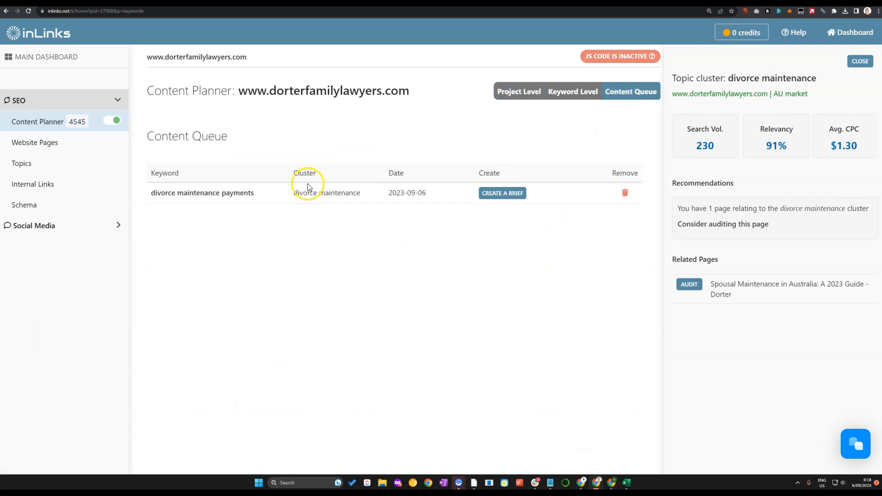
{"action": "mouse_move", "coordinate": [501, 193]}
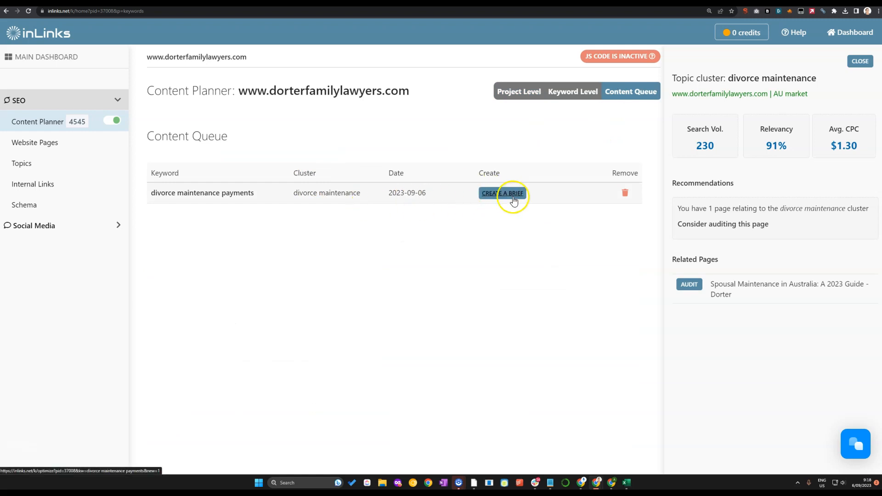
{"action": "left_click", "coordinate": [502, 192]}
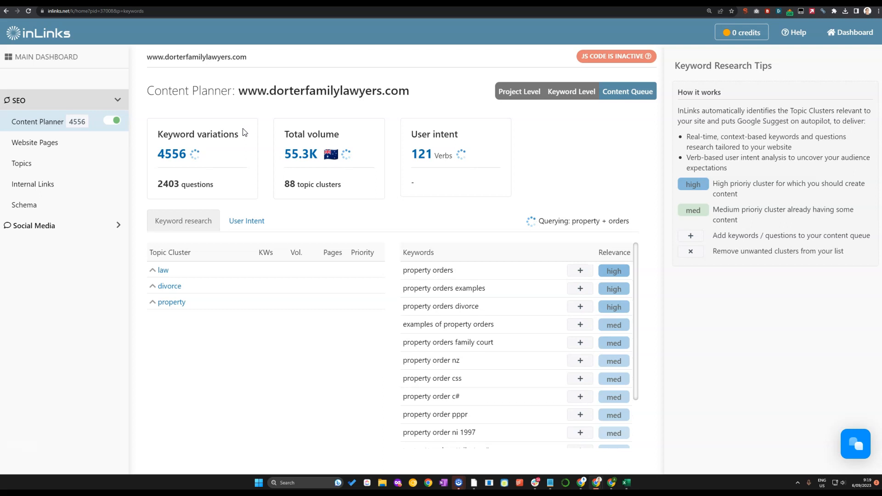
Expand the property topic cluster to load its subclusters, then move to Internal Links
{"action": "left_click", "coordinate": [171, 302]}
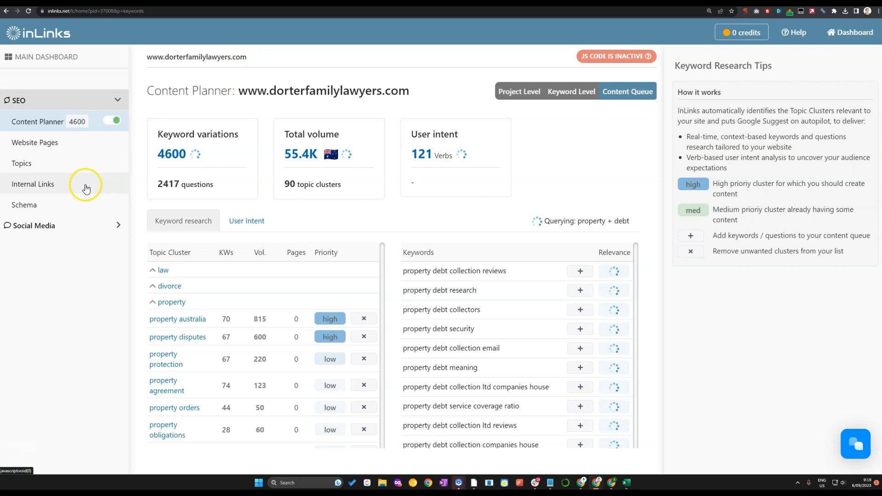
{"action": "left_click", "coordinate": [32, 184]}
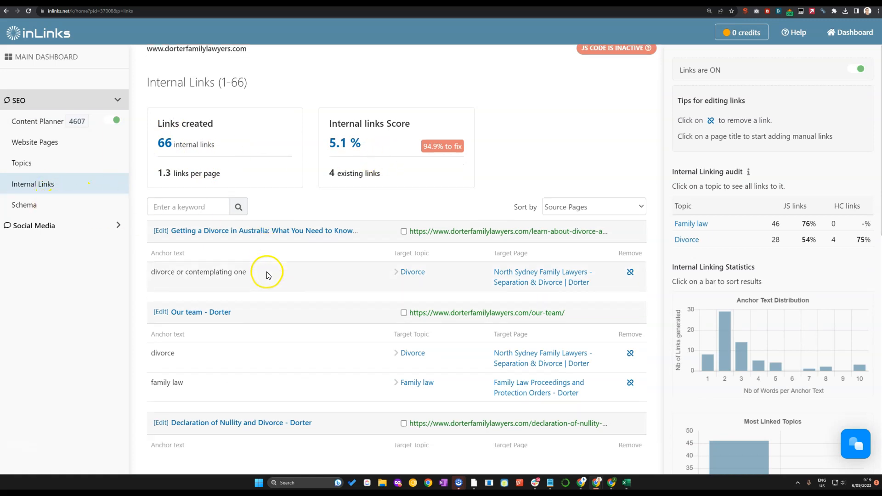
Scroll the 66 internal links and anchor texts, then view Schema Markups (31 FAQ, 33 content)
{"action": "scroll", "scroll_direction": "down", "scroll_amount": 3}
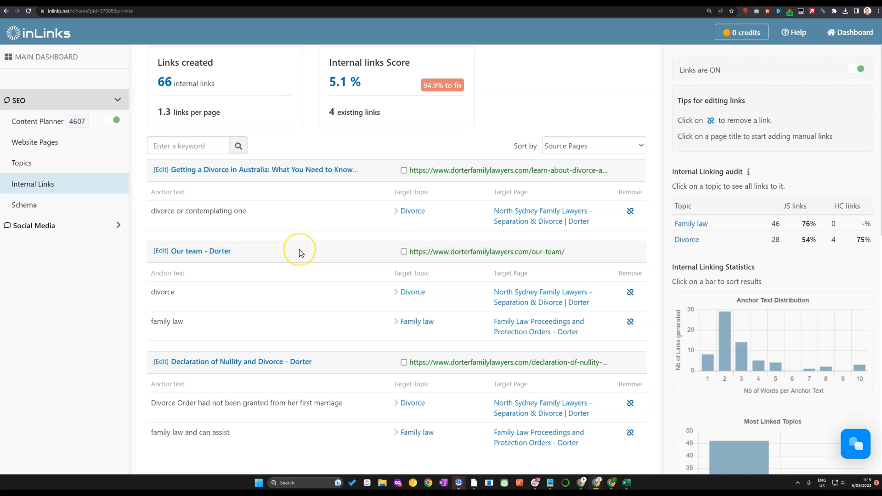
{"action": "scroll", "scroll_direction": "down", "scroll_amount": 3}
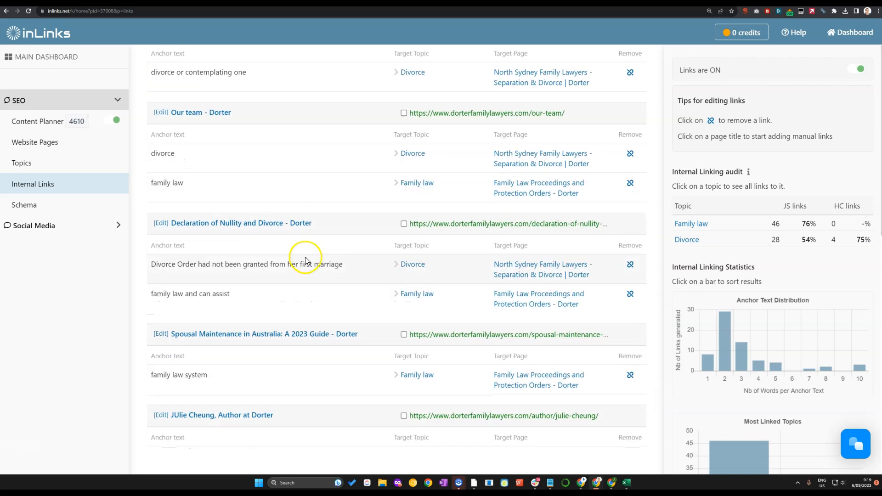
{"action": "mouse_move", "coordinate": [651, 266]}
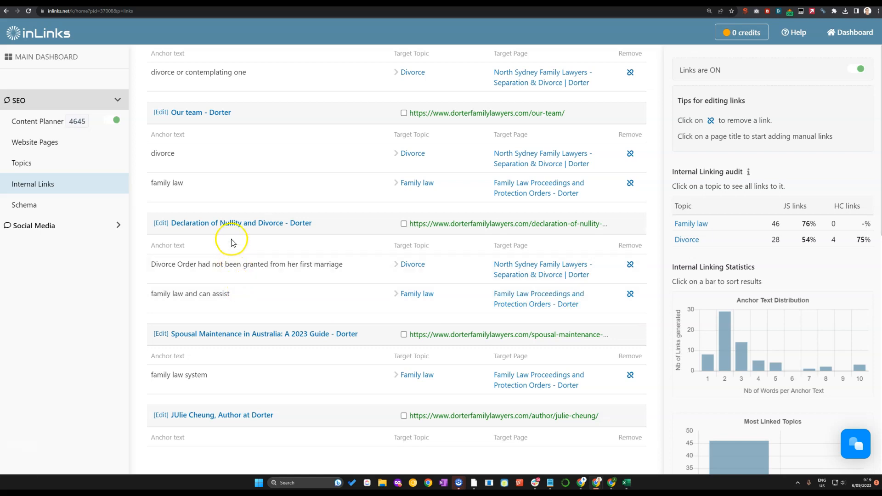
{"action": "mouse_move", "coordinate": [254, 259]}
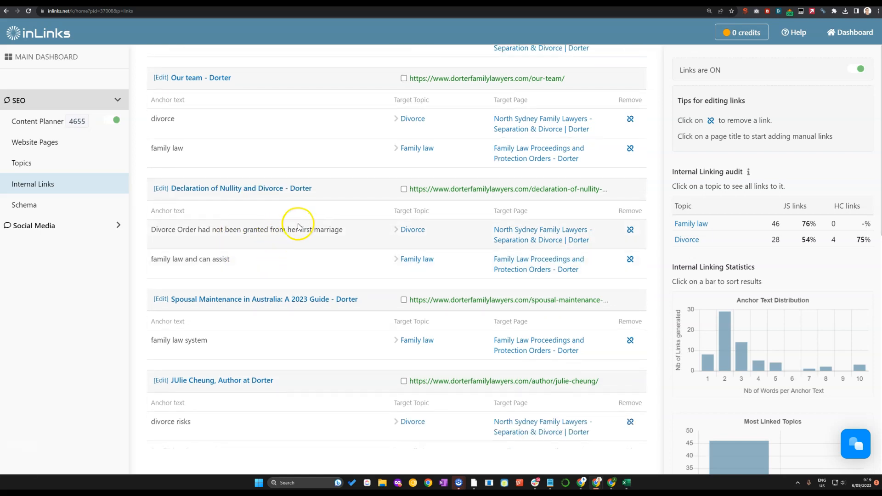
{"action": "scroll", "scroll_direction": "up", "scroll_amount": 3}
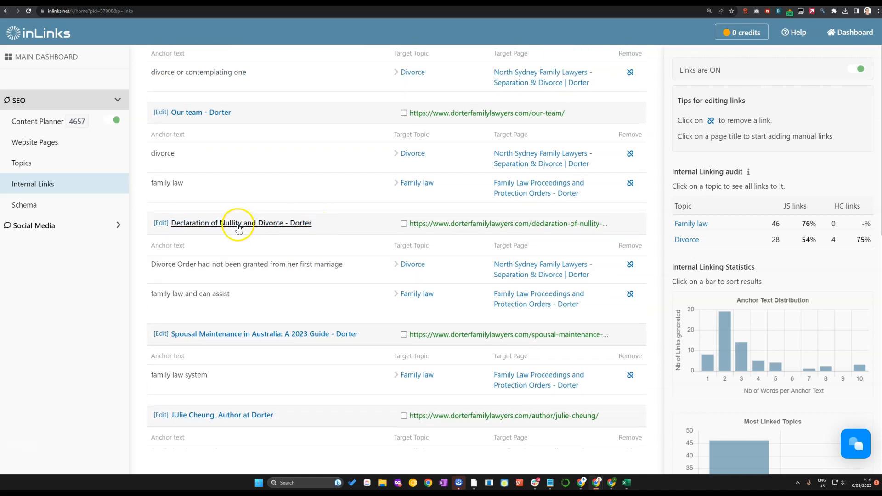
{"action": "mouse_move", "coordinate": [295, 261]}
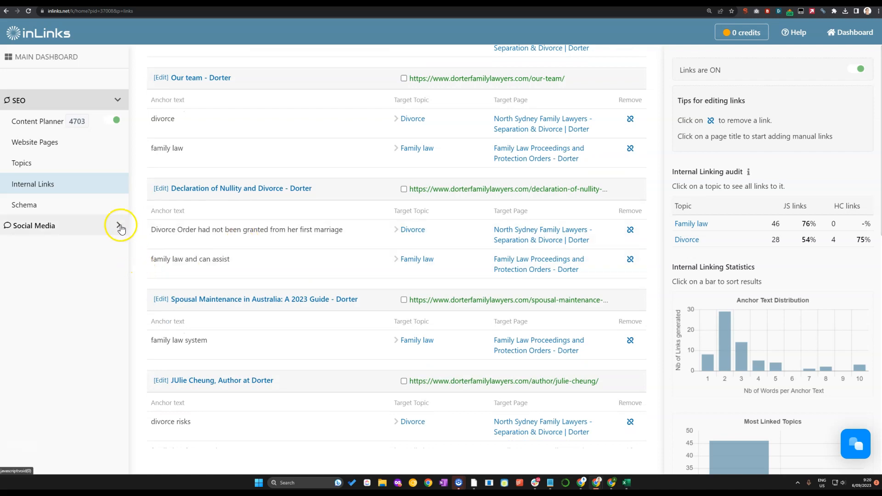
{"action": "left_click", "coordinate": [25, 204]}
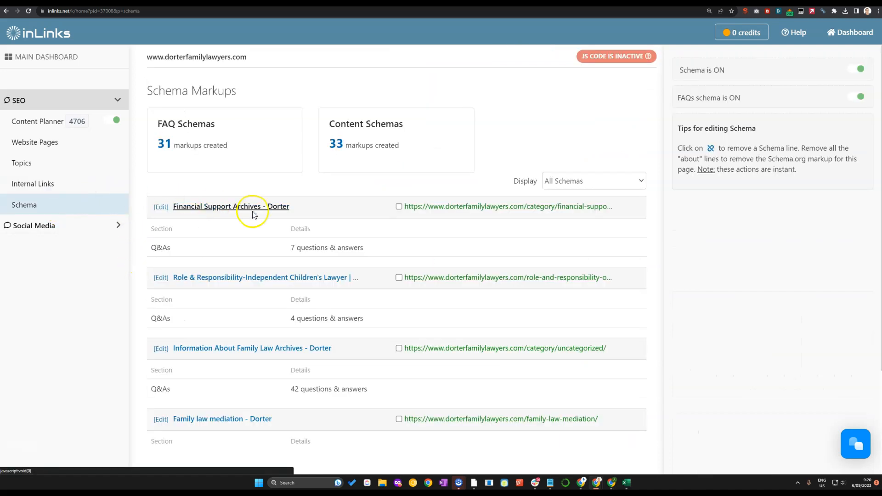
{"action": "mouse_move", "coordinate": [587, 92]}
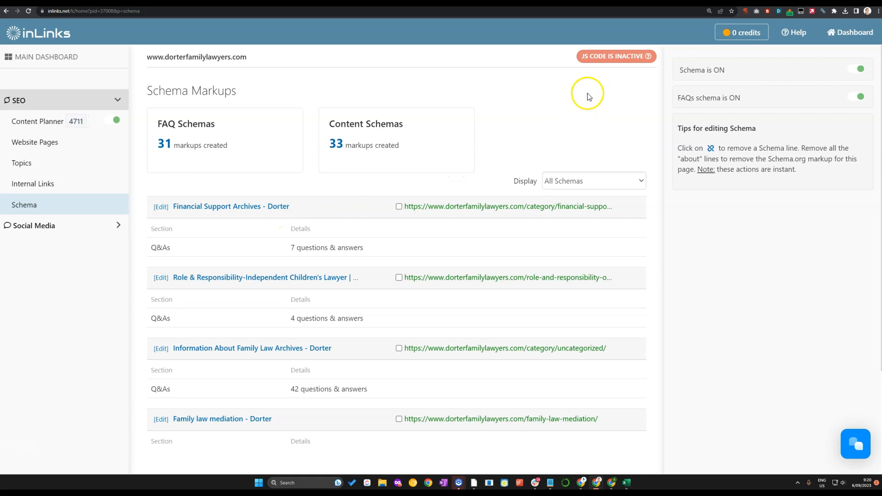
{"action": "mouse_move", "coordinate": [597, 94]}
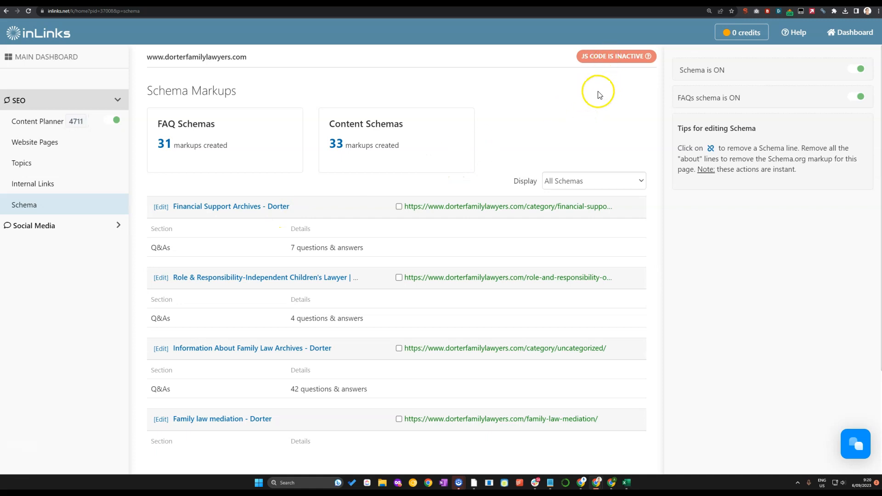
{"action": "mouse_move", "coordinate": [330, 148]}
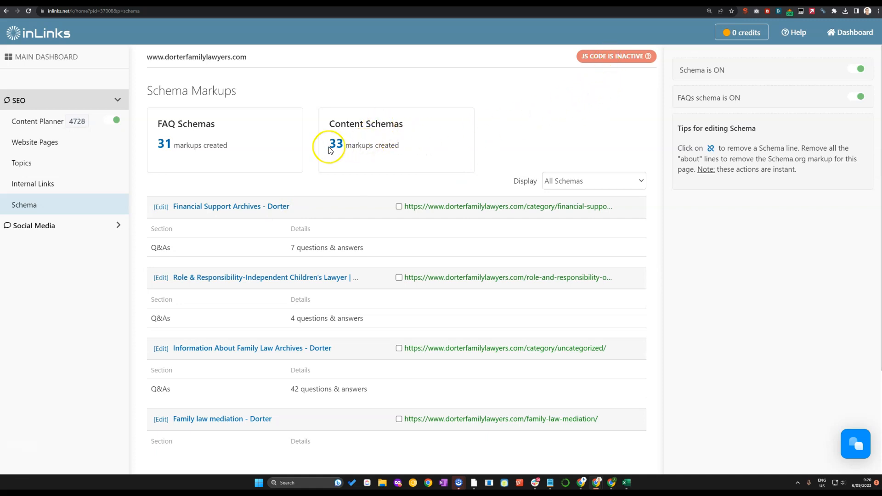
{"action": "mouse_move", "coordinate": [358, 182]}
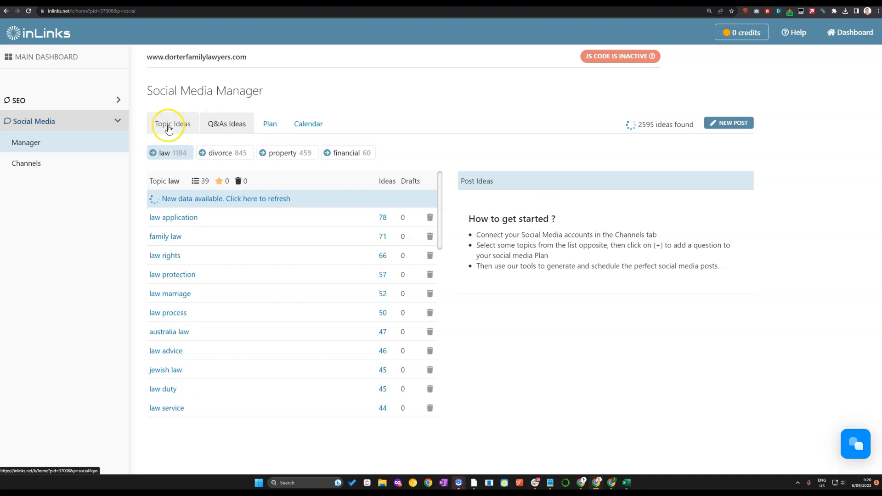
Go via the SEO Website Pages overview back to the Content Planner topic clusters
{"action": "left_click", "coordinate": [18, 100]}
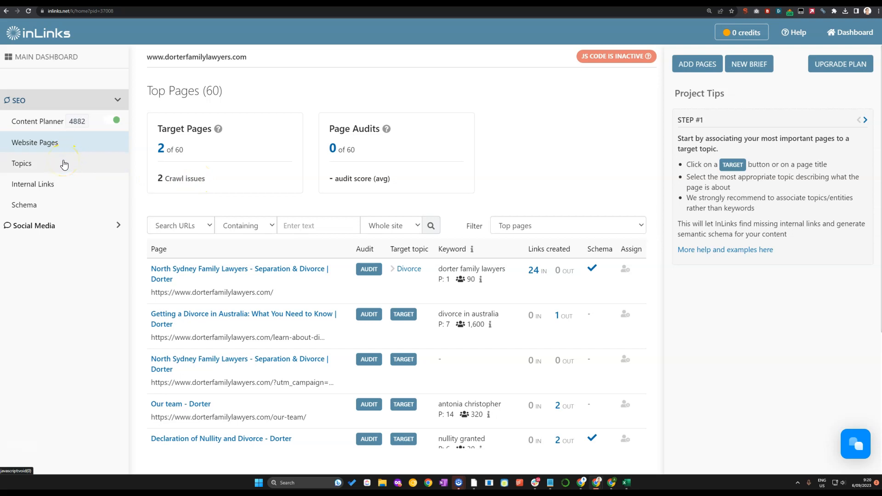
{"action": "mouse_move", "coordinate": [35, 125]}
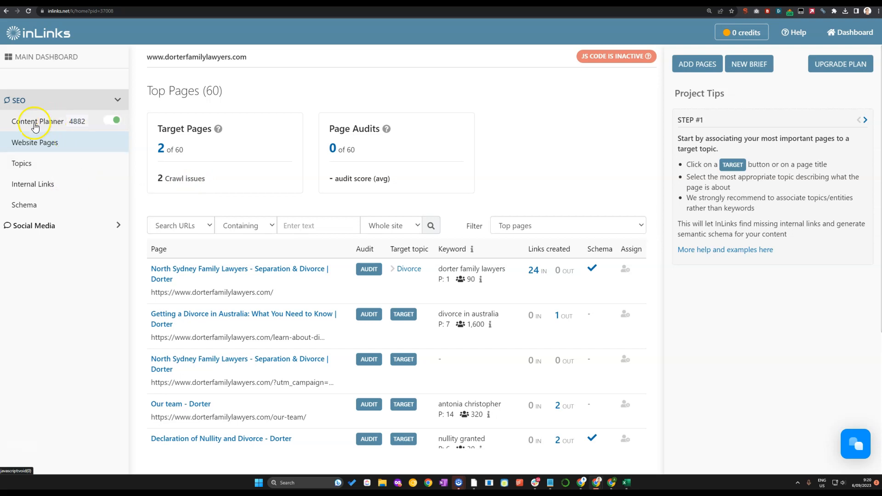
{"action": "left_click", "coordinate": [38, 121]}
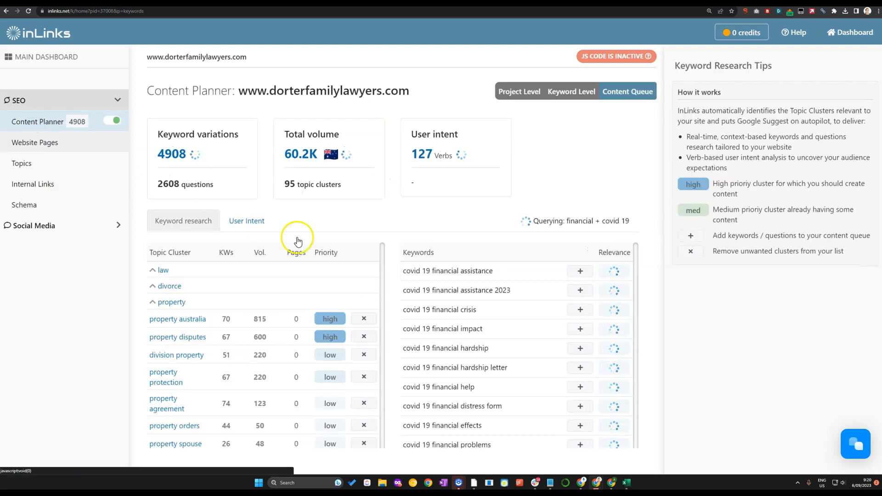
{"action": "scroll", "scroll_direction": "down", "scroll_amount": 3}
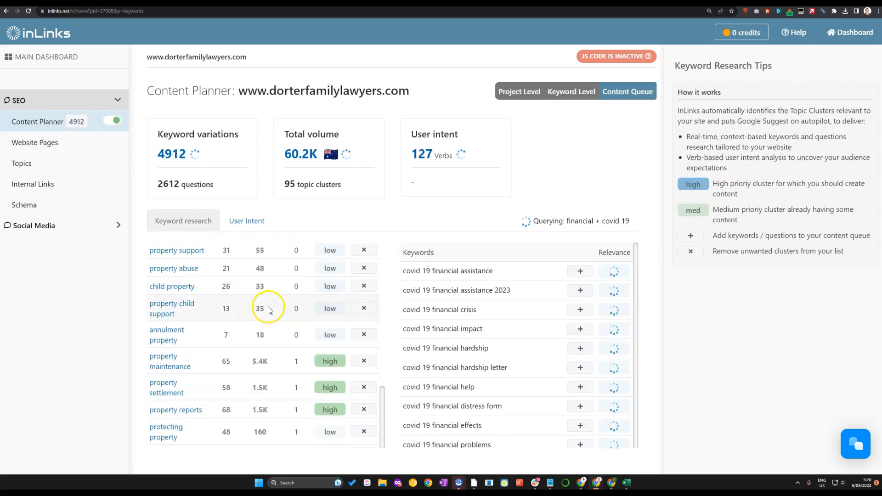
{"action": "scroll", "scroll_direction": "down", "scroll_amount": 3}
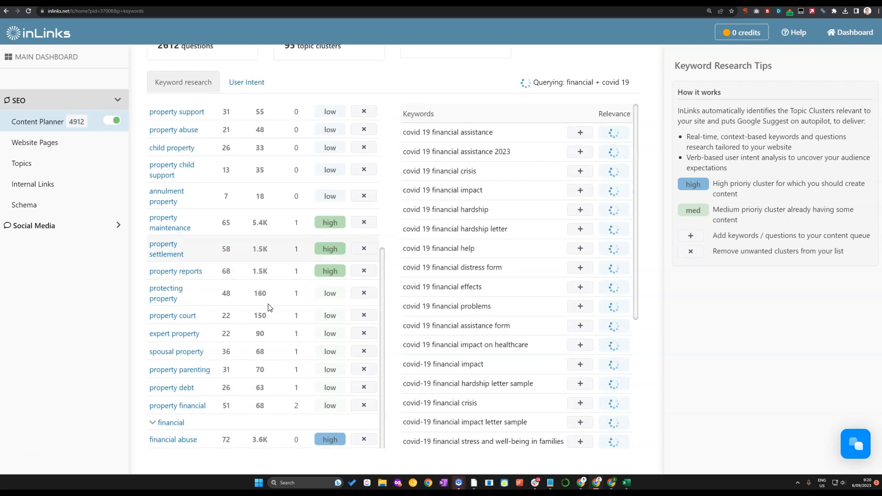
{"action": "scroll", "scroll_direction": "up", "scroll_amount": 3}
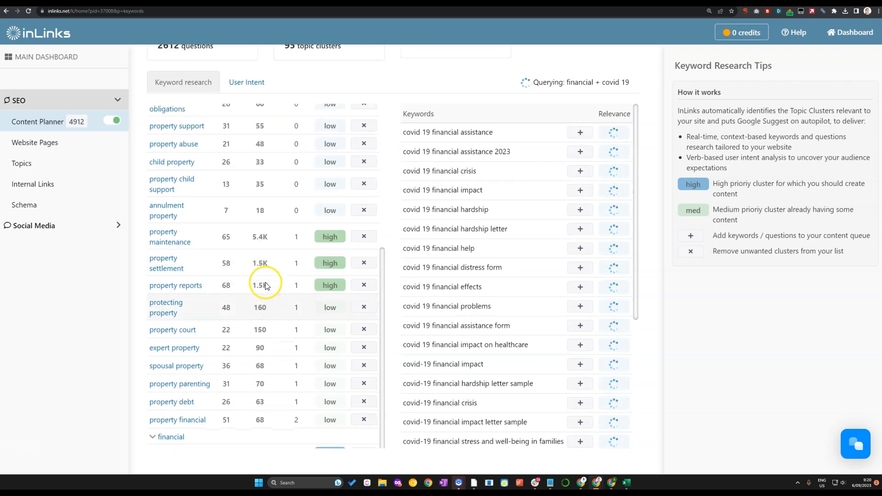
{"action": "scroll", "scroll_direction": "up", "scroll_amount": 3}
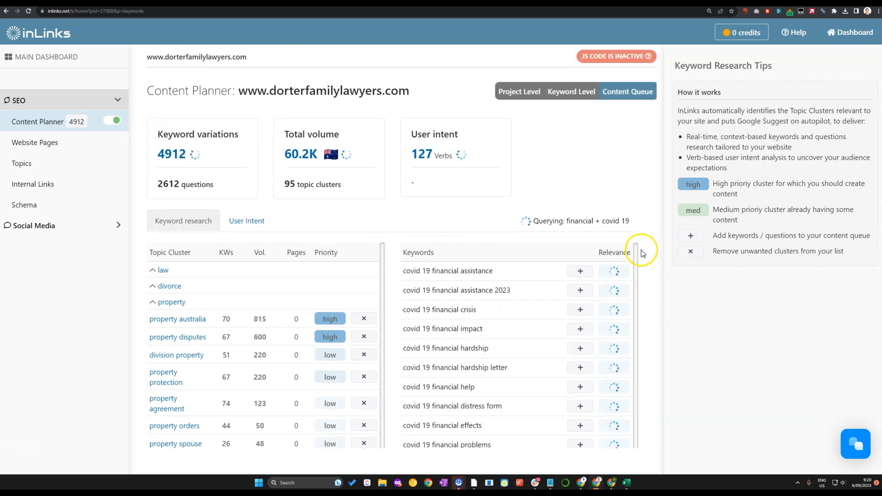